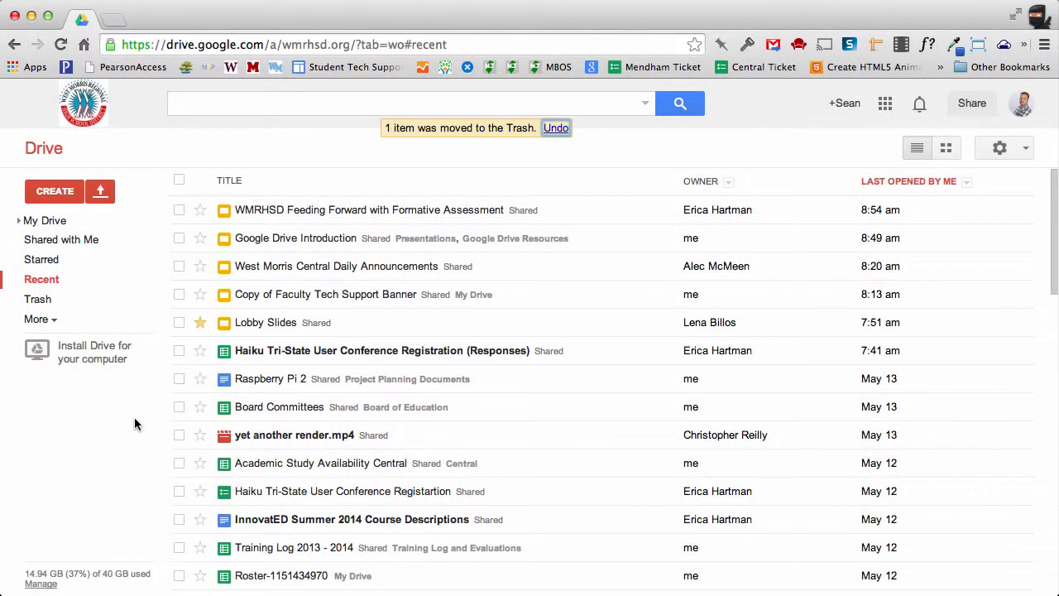
pyautogui.moveTo(136, 410)
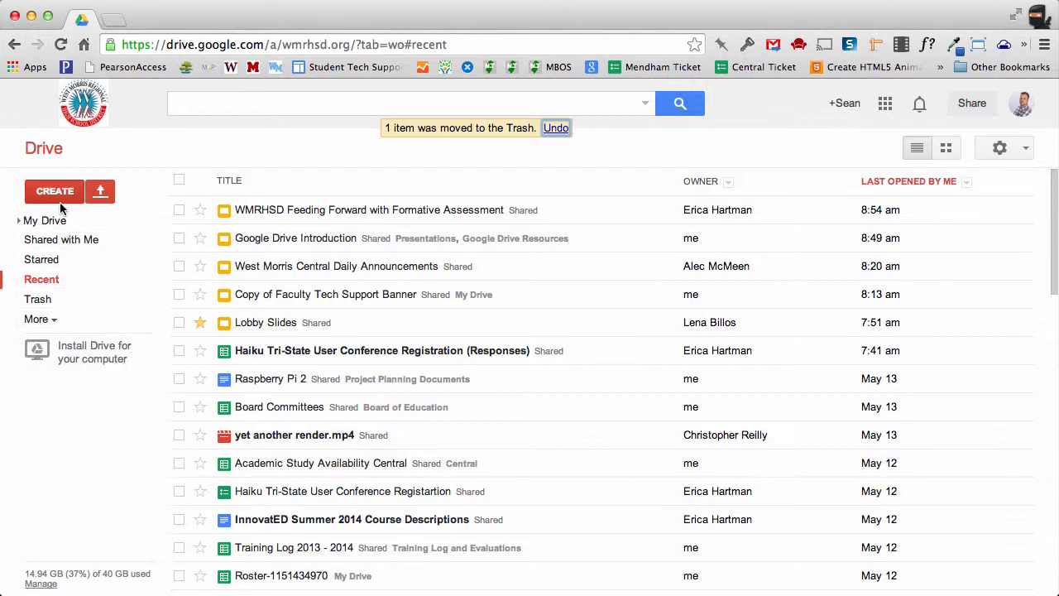
# - Create a new blank spreadsheet from Drive's CREATE menu
pyautogui.click(54, 192)
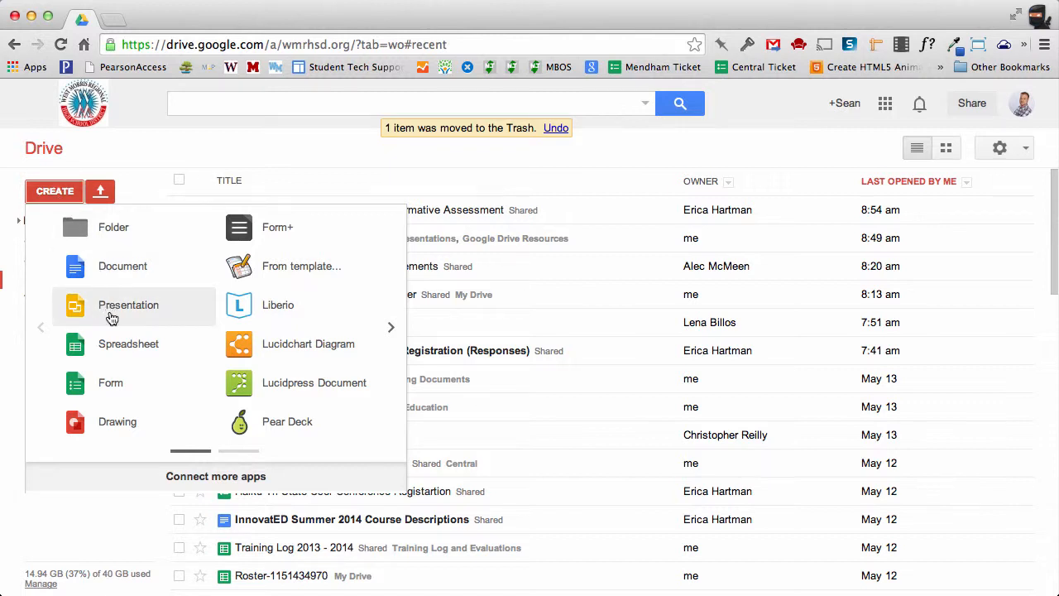
pyautogui.click(129, 343)
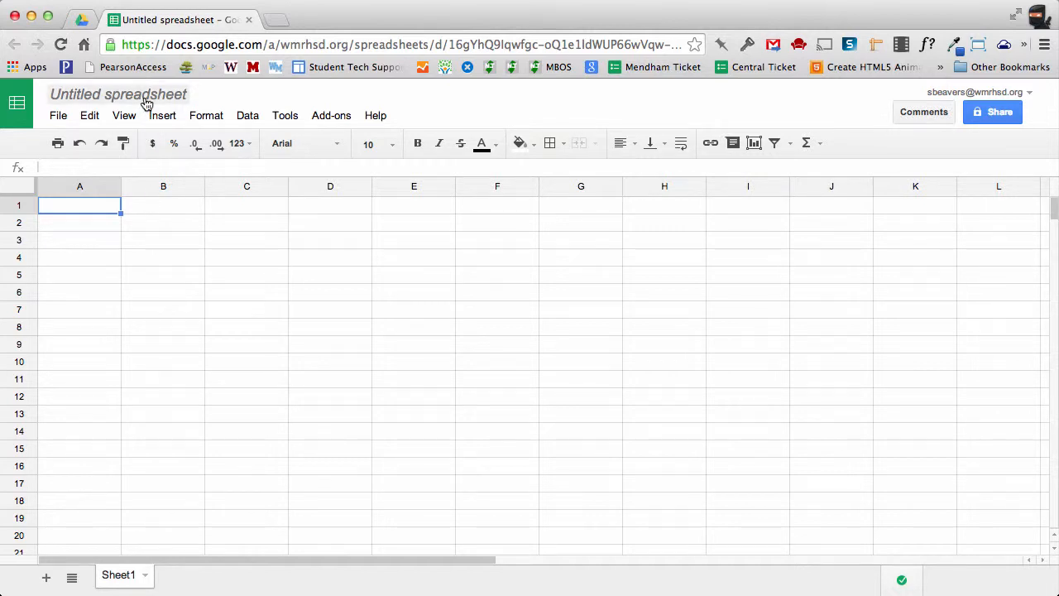
# - Name the untitled spreadsheet 'Quiz 1' and confirm the rename
pyautogui.write('Quiz 1')
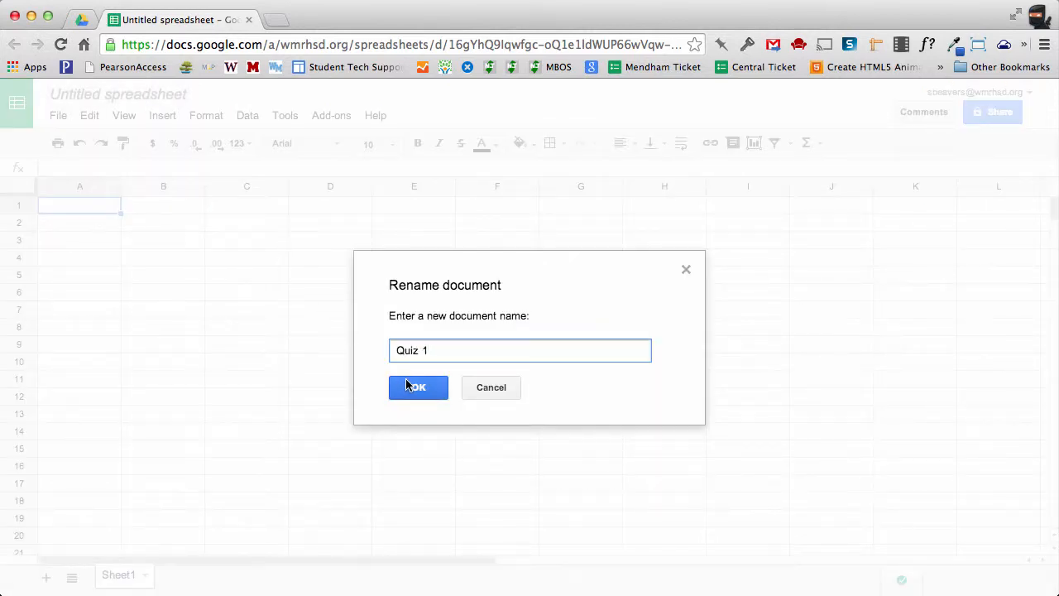
pyautogui.click(417, 387)
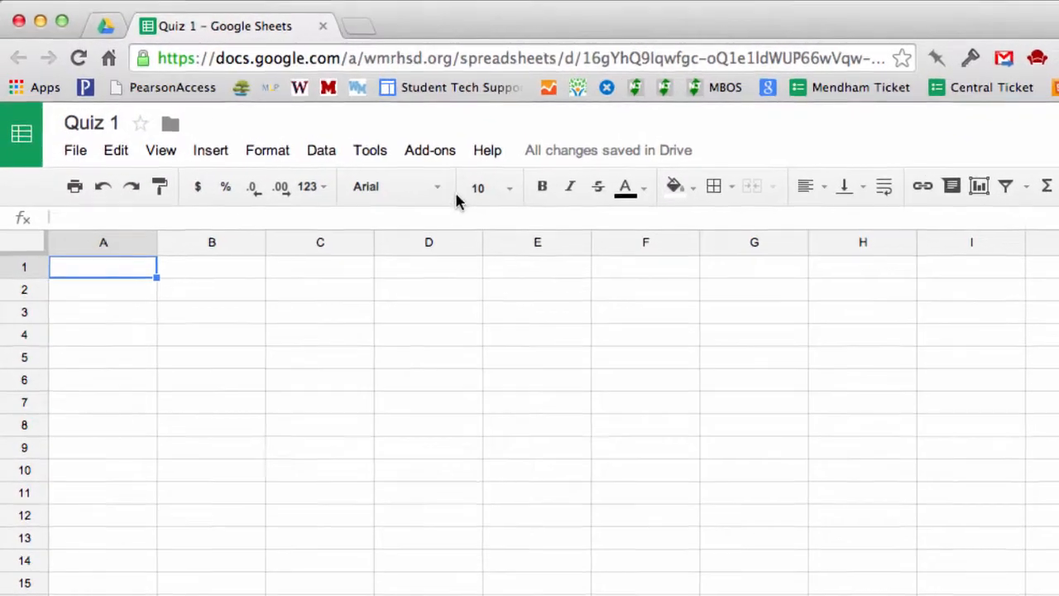
# - Find Flubaroo among the available add-ons, install it and accept its permission request
pyautogui.click(431, 149)
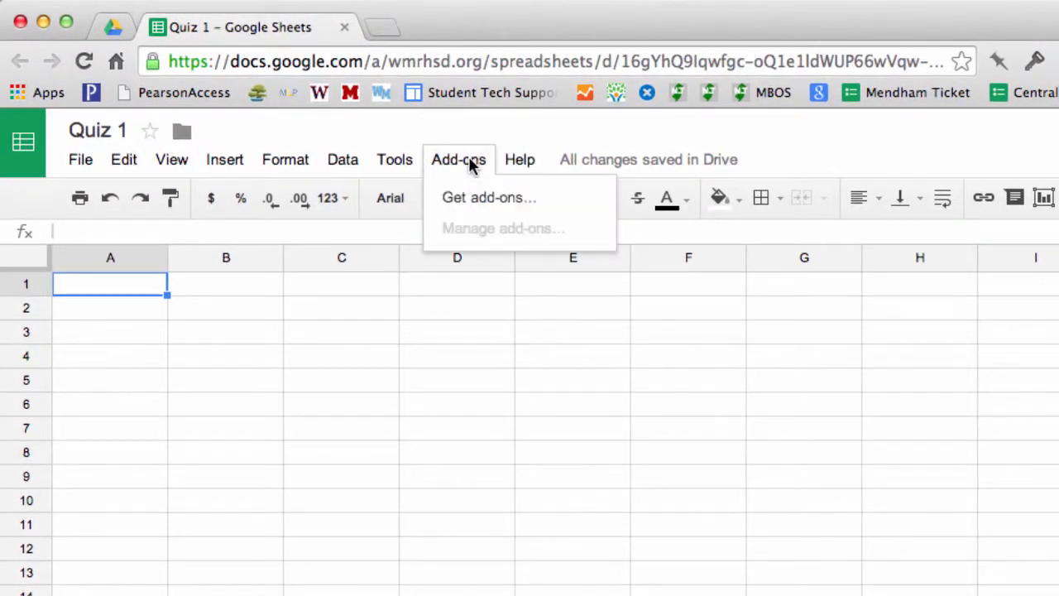
pyautogui.click(488, 197)
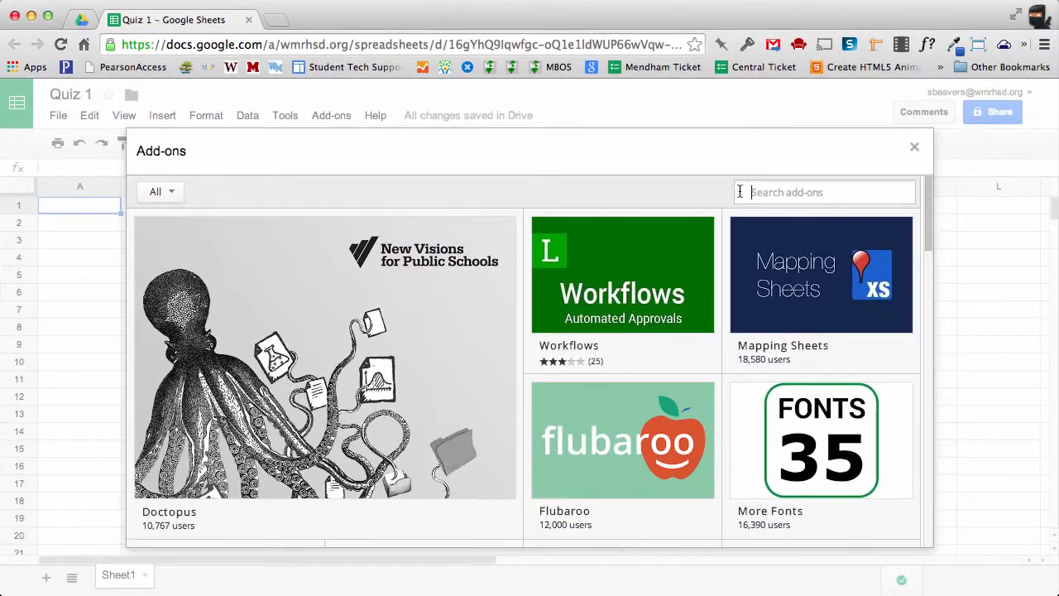
pyautogui.write('fluba')
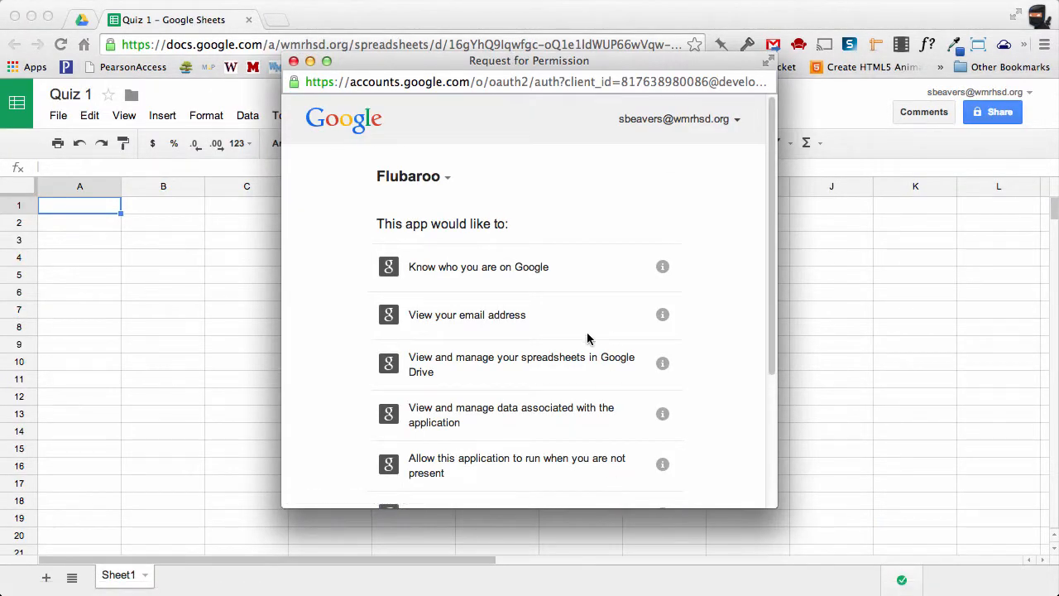
pyautogui.scroll(-3)
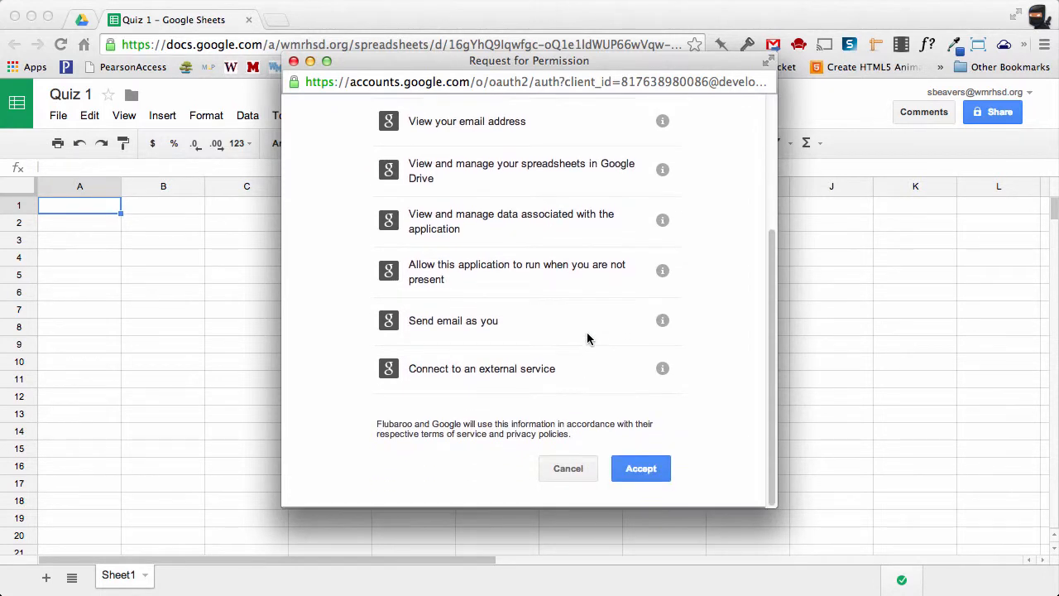
pyautogui.click(641, 468)
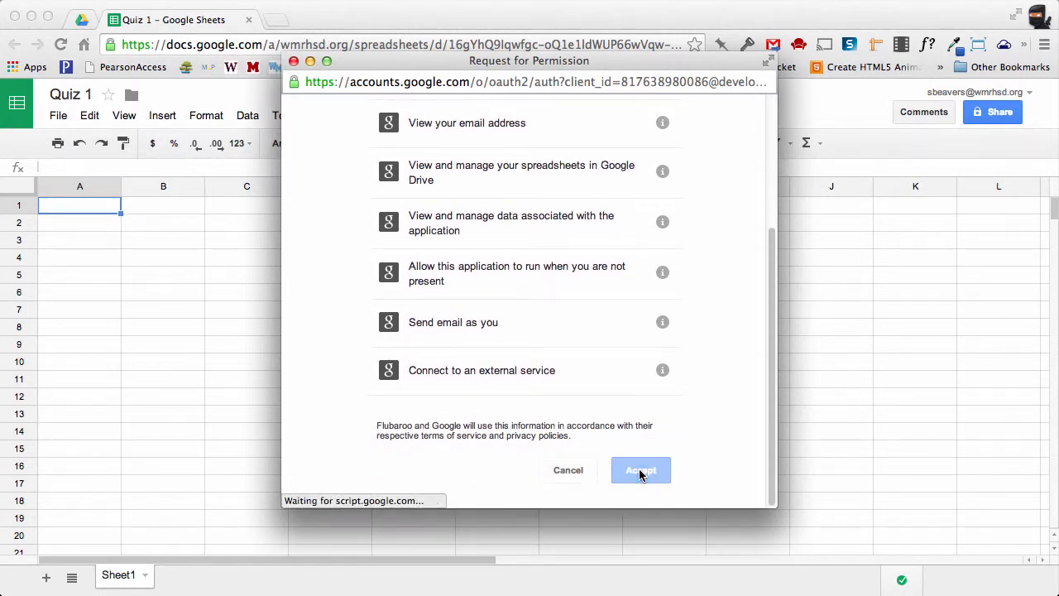
pyautogui.click(640, 470)
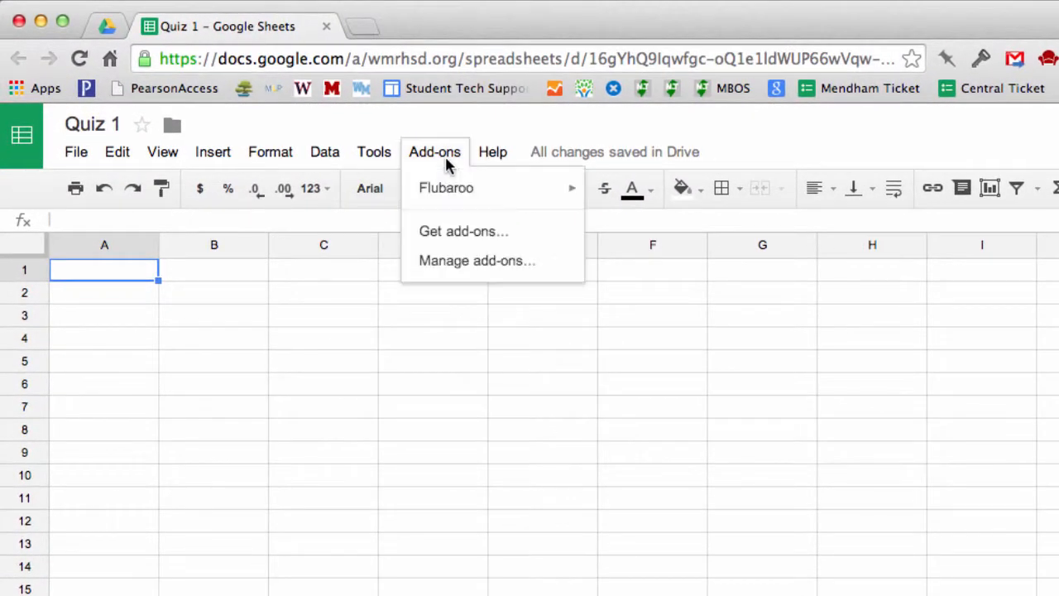
pyautogui.moveTo(394, 377)
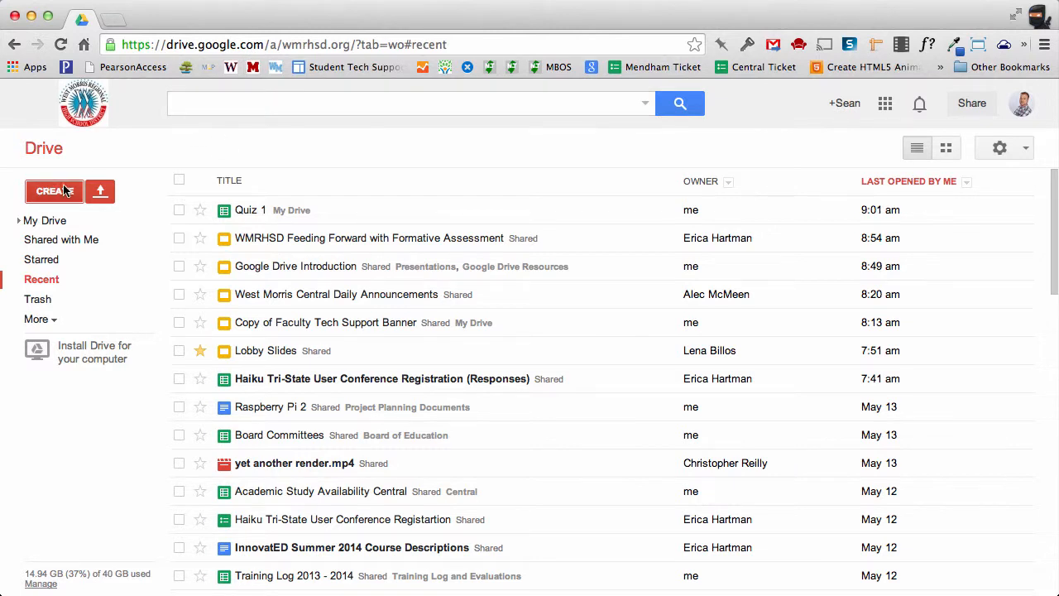
# - Create a new form from Drive titled 'States Quiz' with the Espresso theme
pyautogui.click(53, 190)
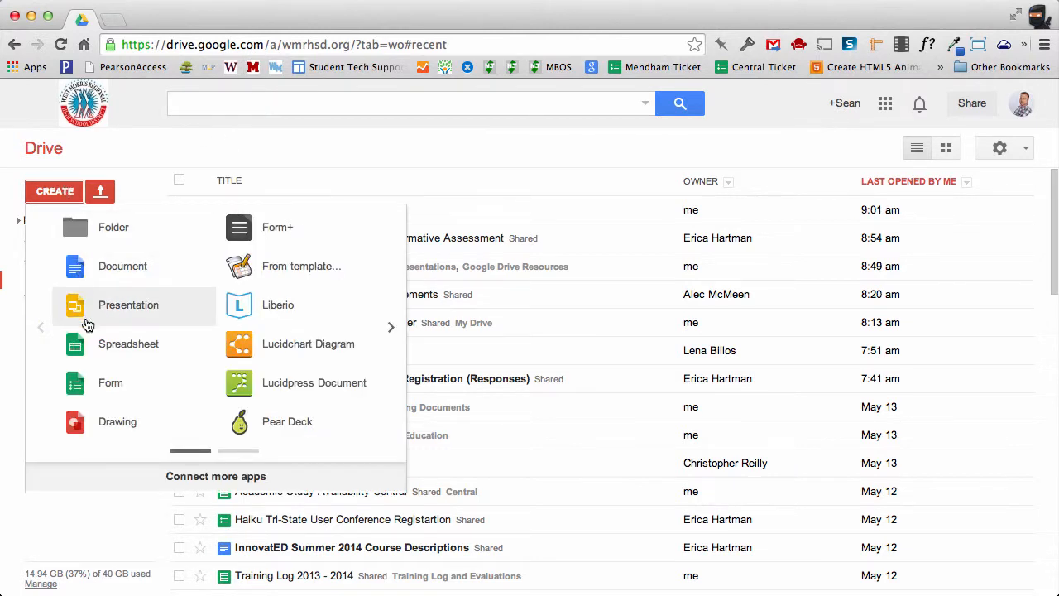
pyautogui.moveTo(110, 383)
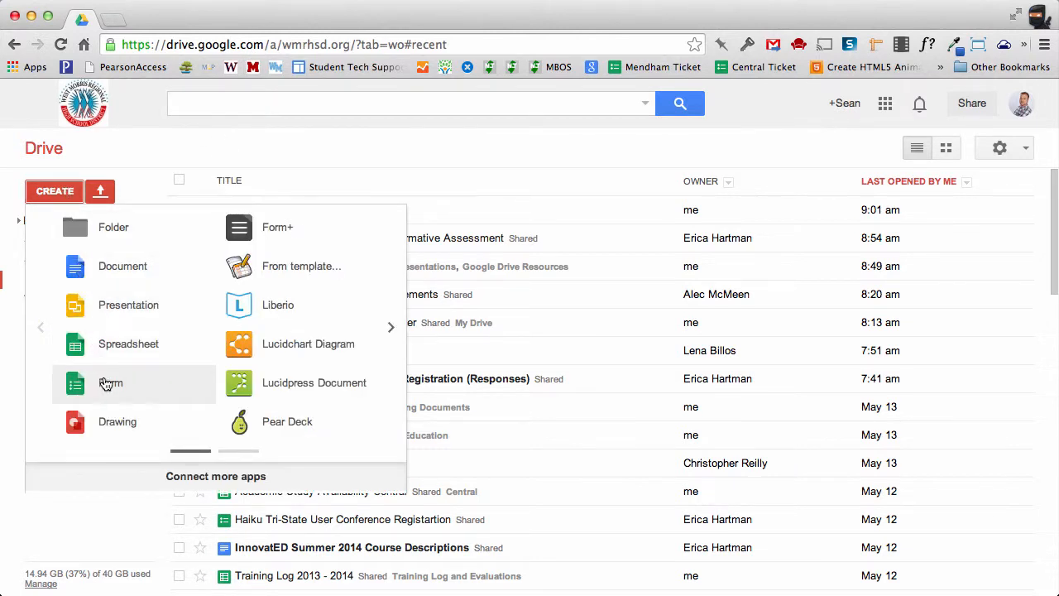
pyautogui.click(109, 382)
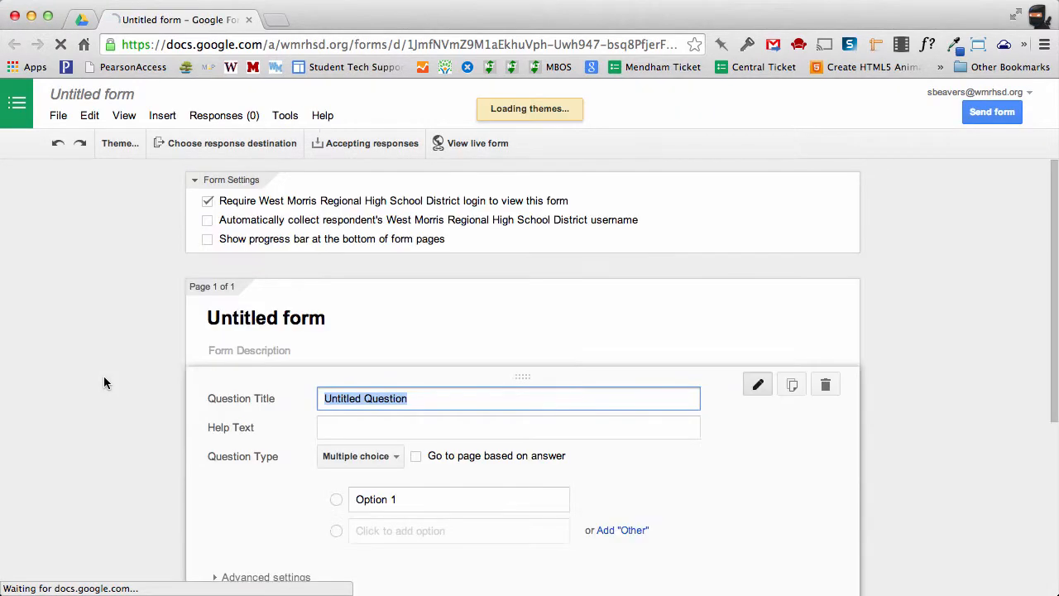
pyautogui.click(119, 143)
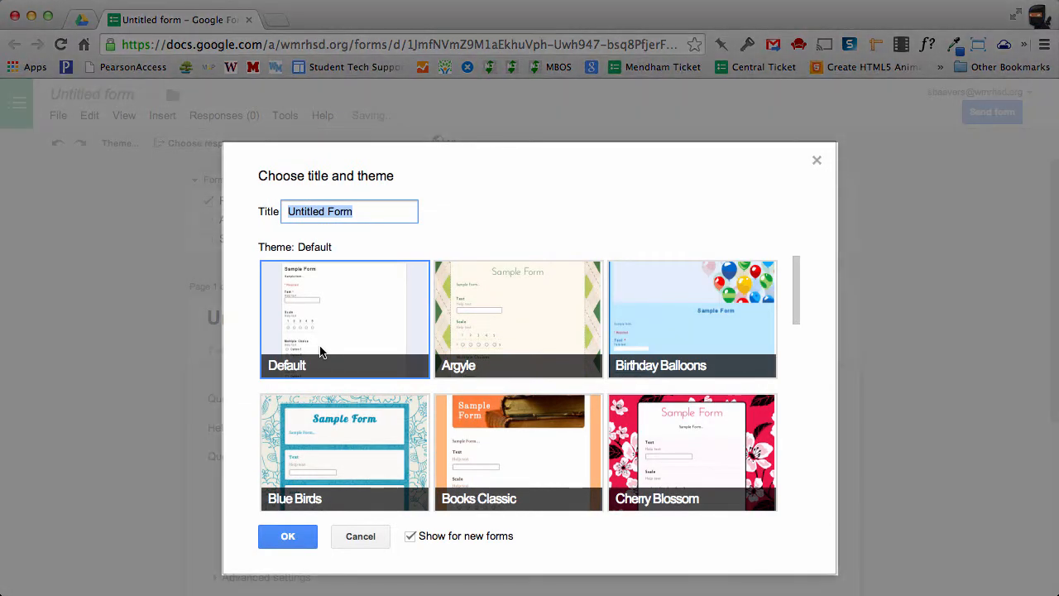
pyautogui.write('States Quiz')
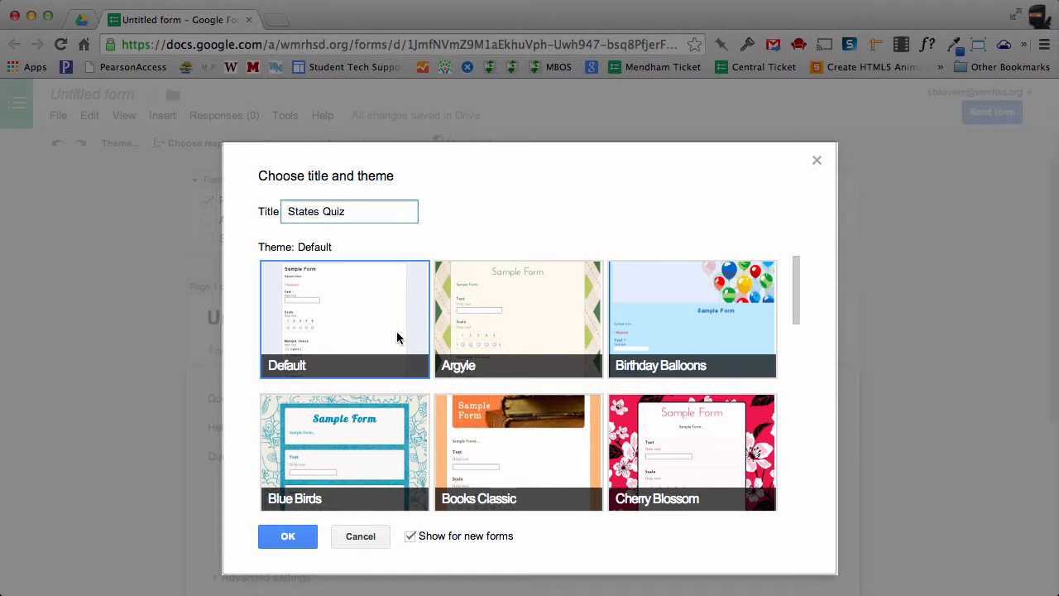
pyautogui.scroll(-3)
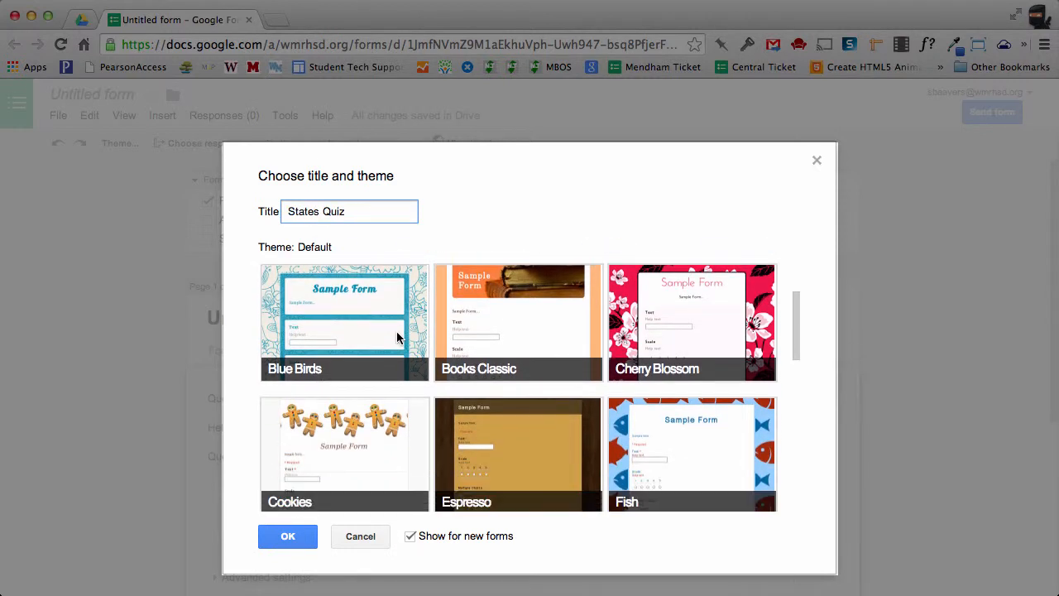
pyautogui.click(518, 453)
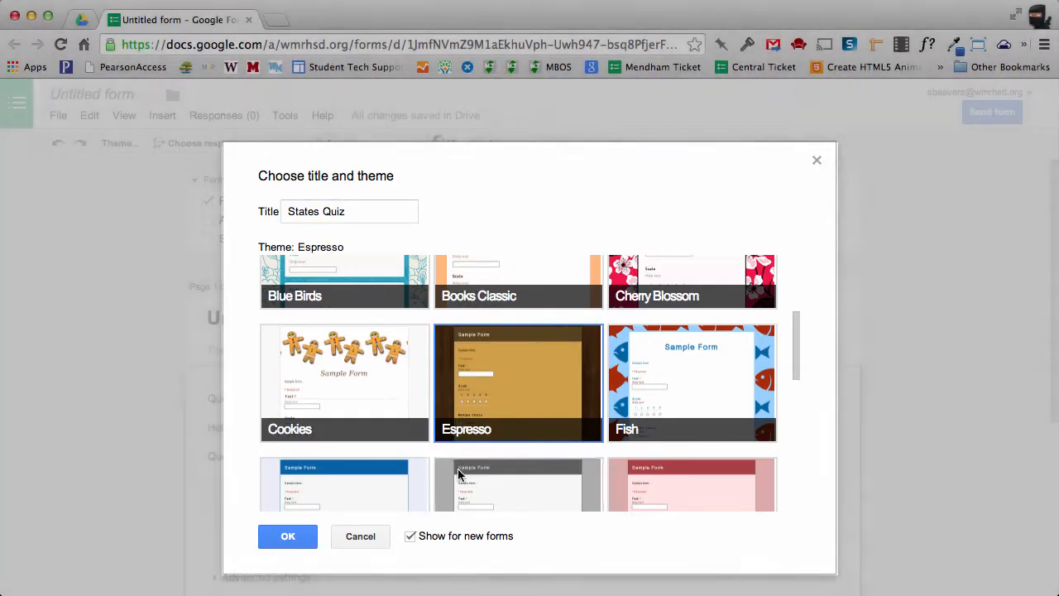
pyautogui.click(288, 536)
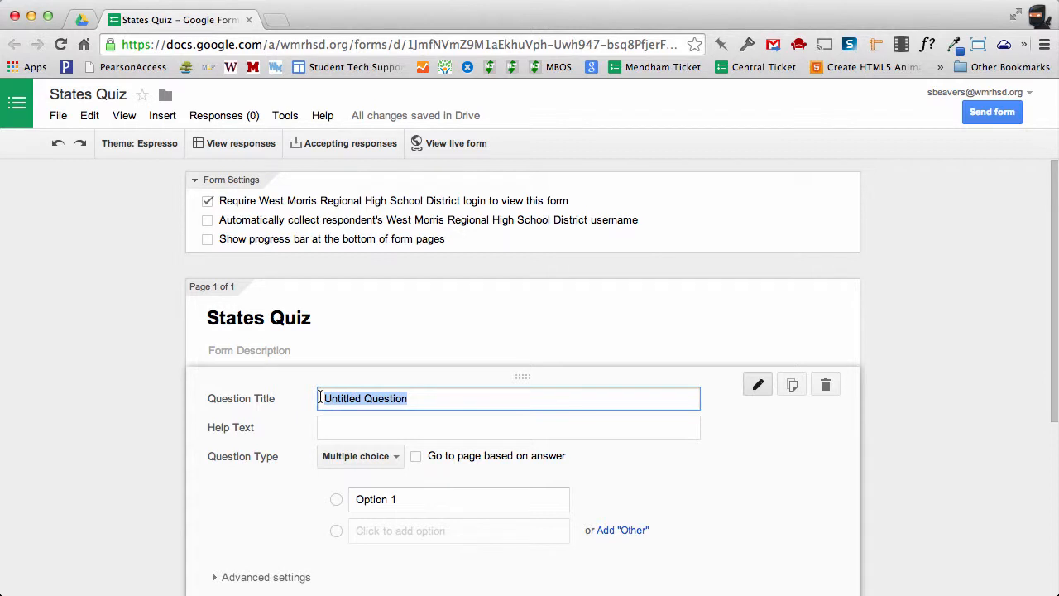
# - Make the first question a required short-text 'First Name' question
pyautogui.write('First Name')
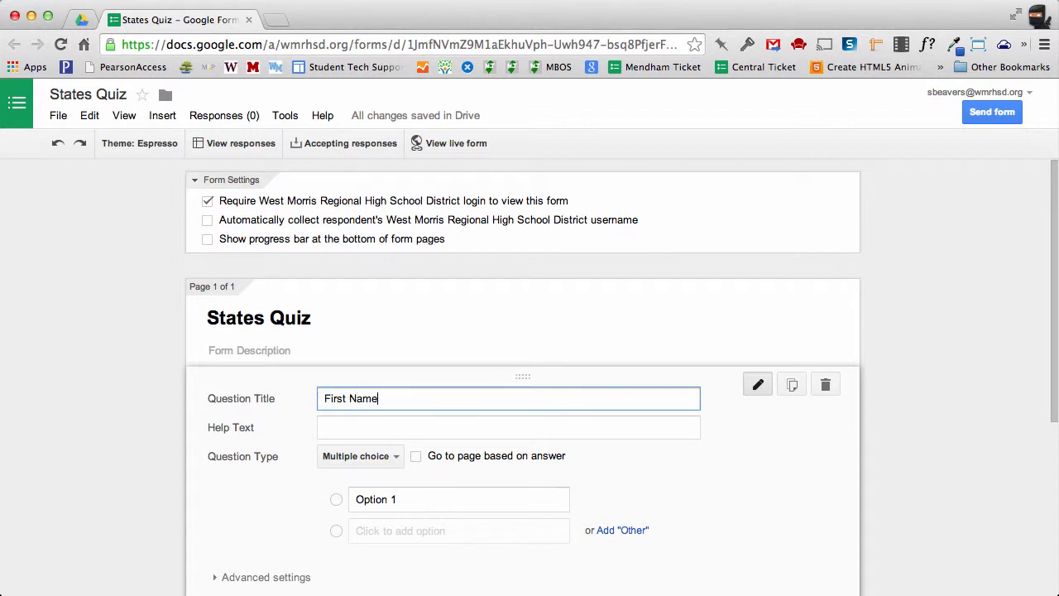
pyautogui.click(359, 457)
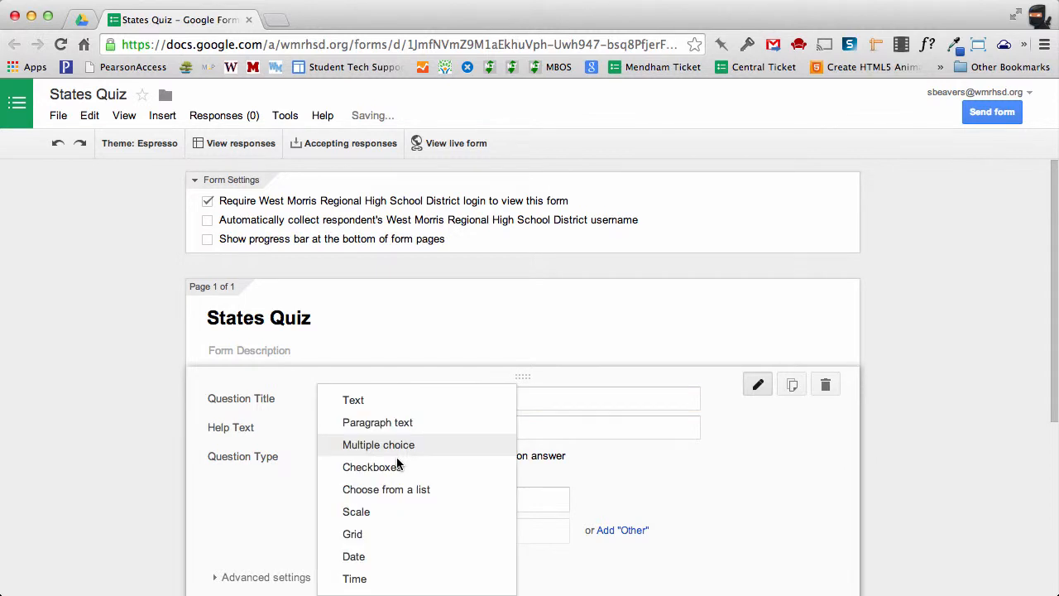
pyautogui.moveTo(354, 398)
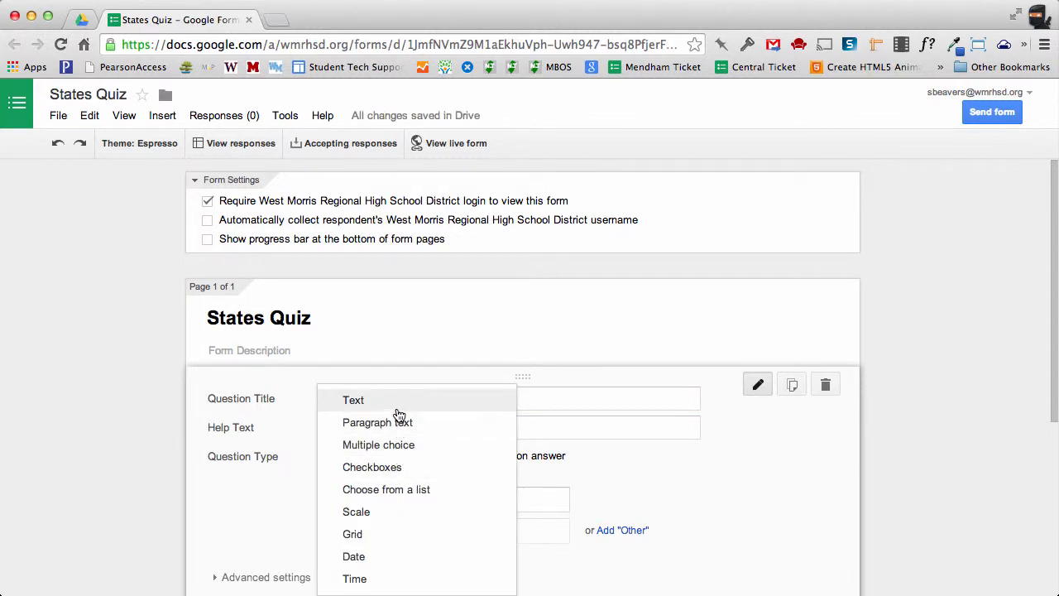
pyautogui.click(354, 399)
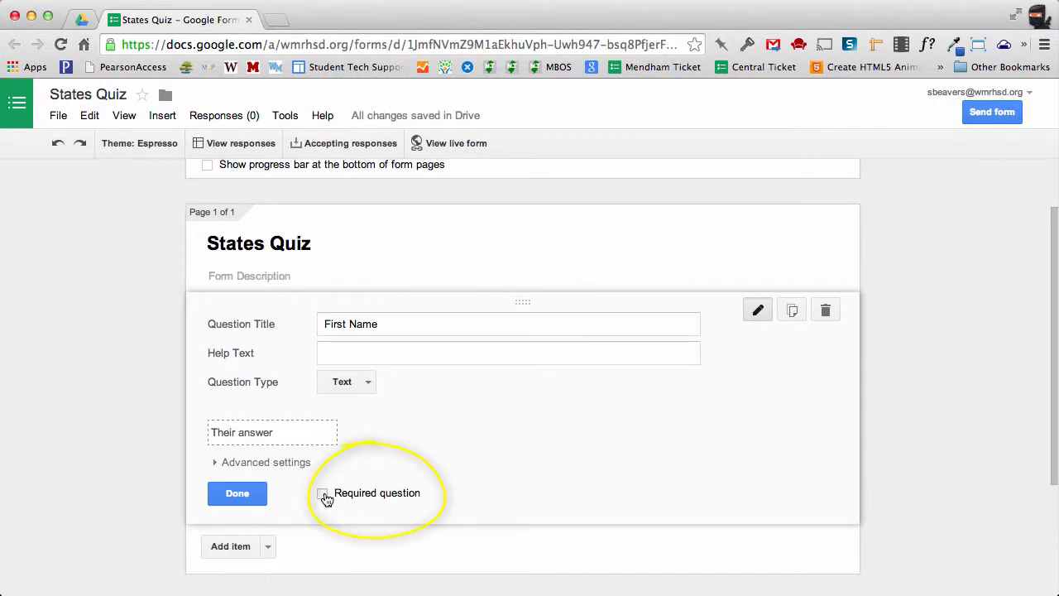
pyautogui.click(323, 493)
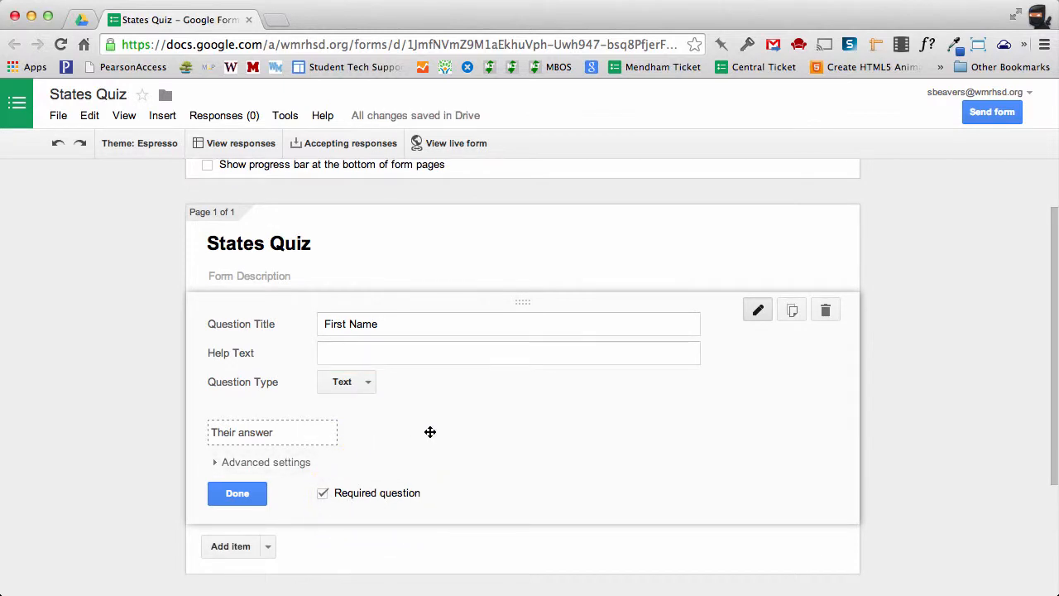
pyautogui.click(238, 493)
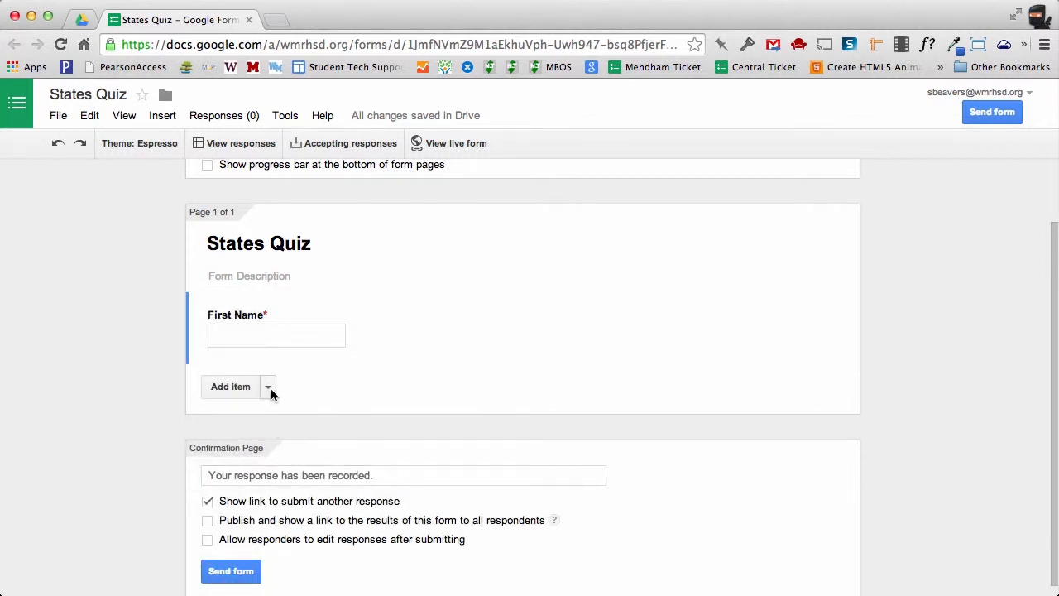
# - Add required text questions 'Last Name' and 'Email Address'
pyautogui.click(268, 387)
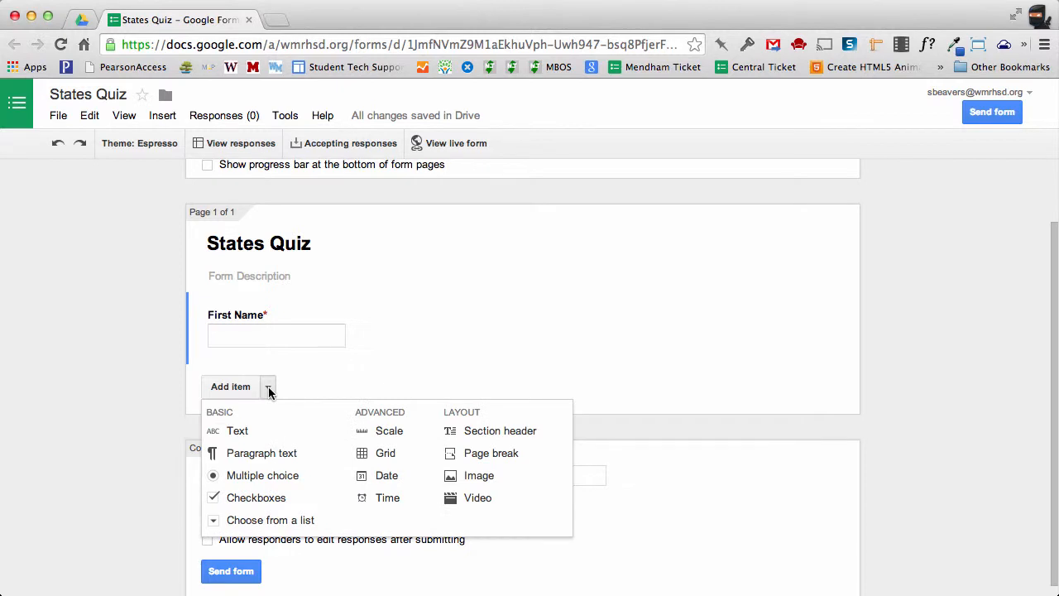
pyautogui.moveTo(265, 406)
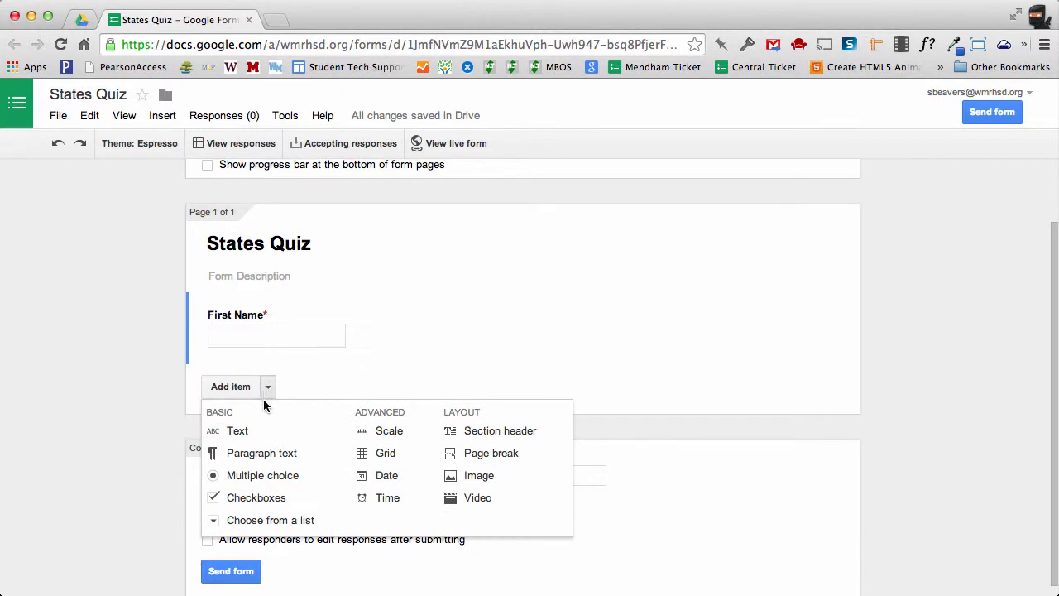
pyautogui.click(239, 430)
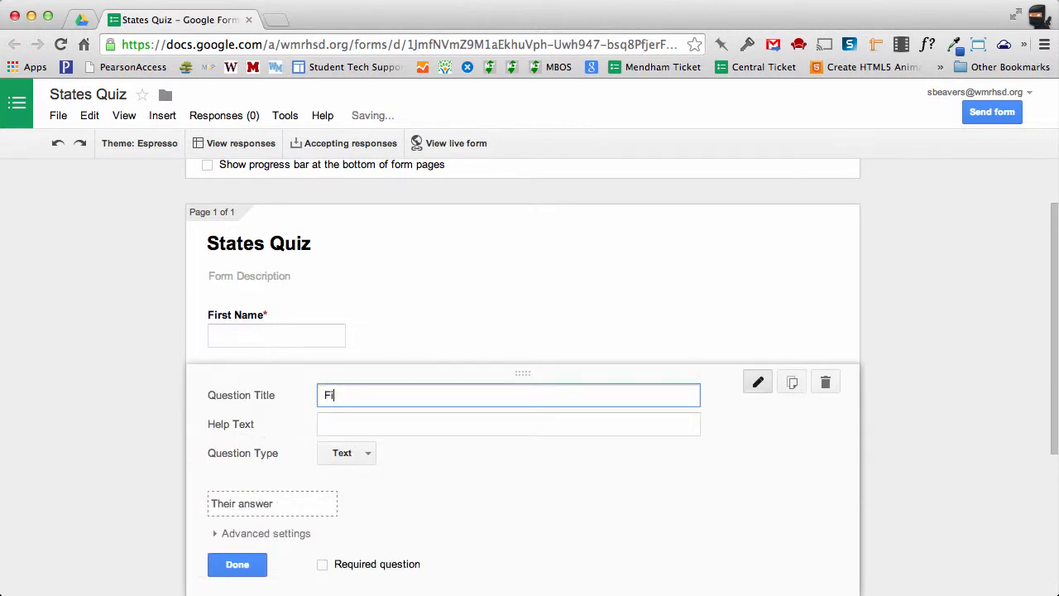
pyautogui.write('Last Name')
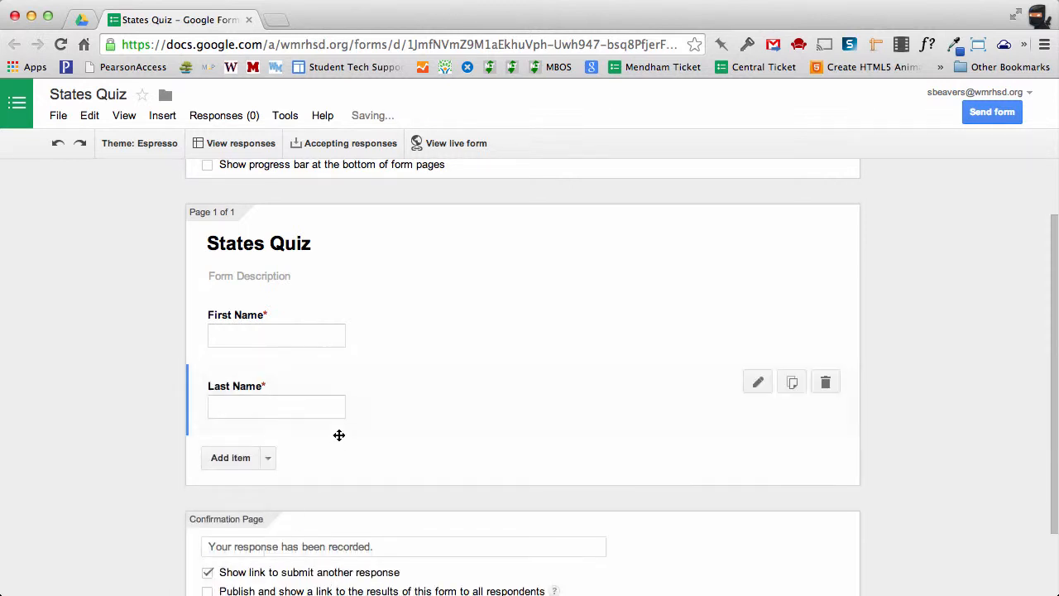
pyautogui.click(268, 457)
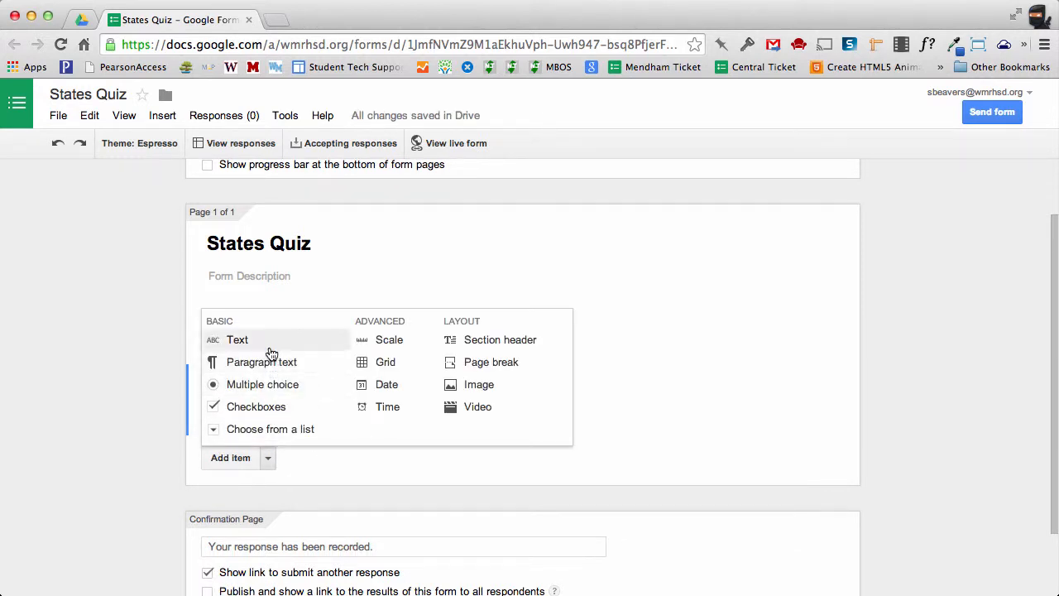
pyautogui.write('Email Address')
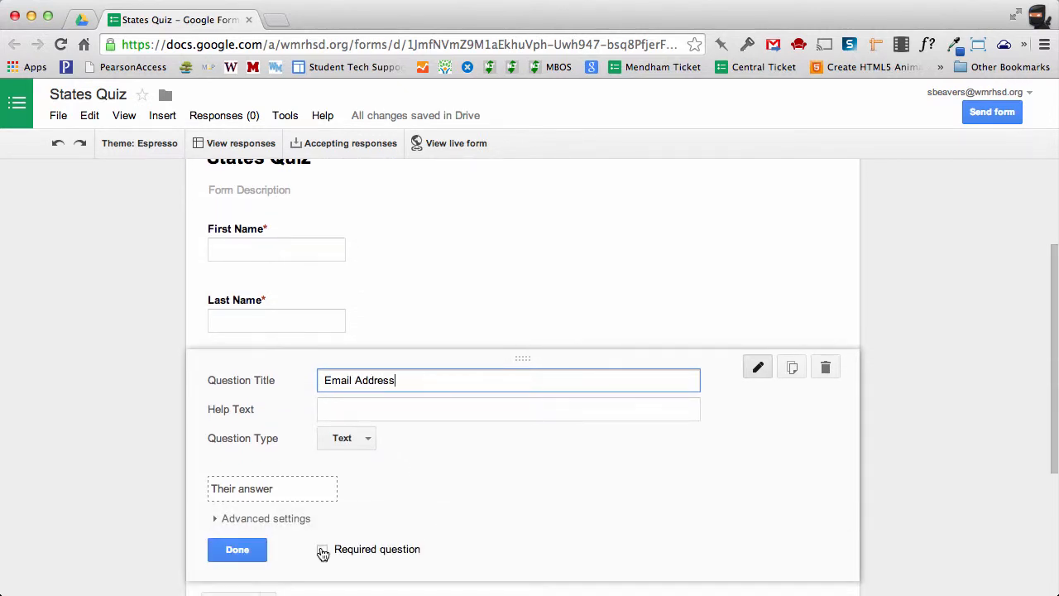
pyautogui.click(237, 550)
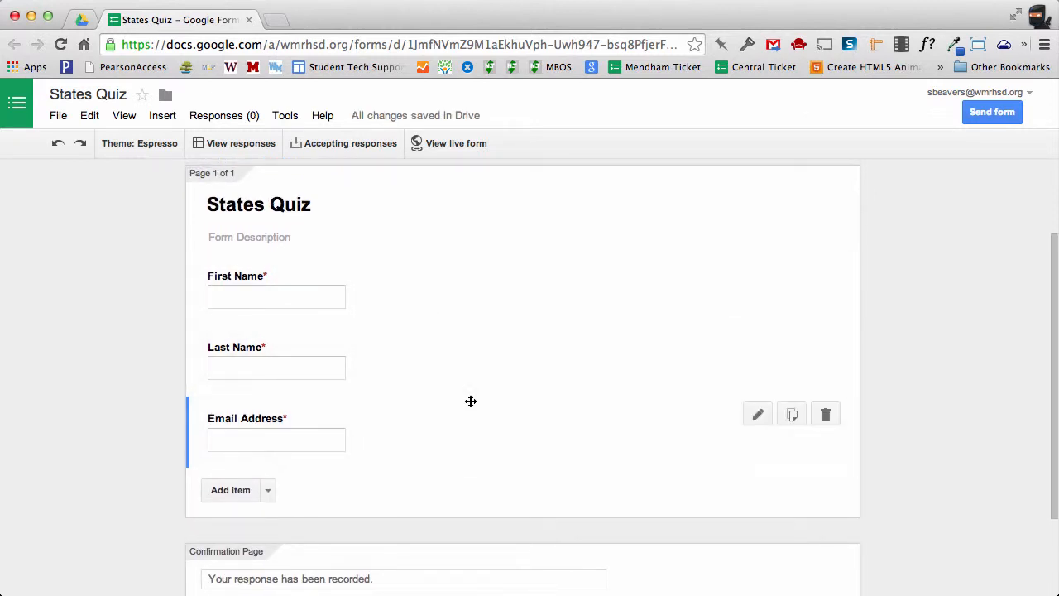
# - Write the New Jersey capital multiple-choice question with options Trenton, Newark, Edison, Jersey City
pyautogui.scroll(-3)
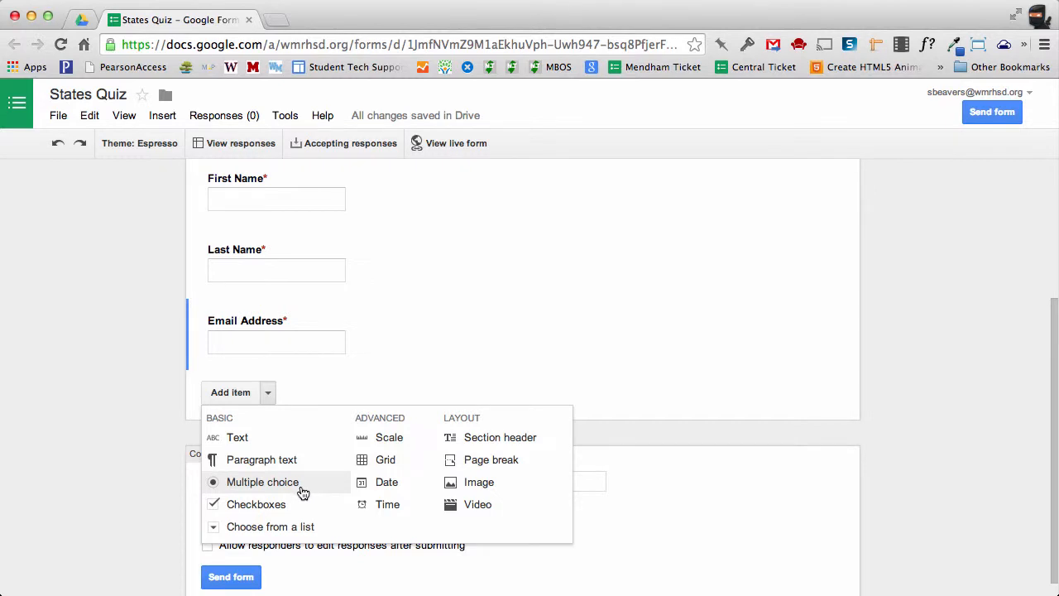
pyautogui.moveTo(295, 526)
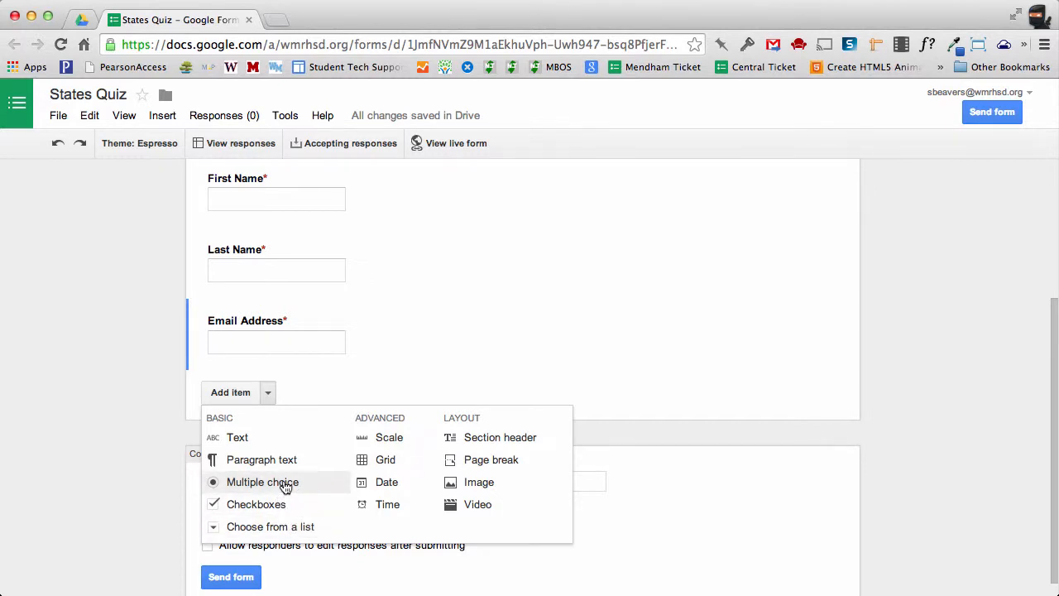
pyautogui.moveTo(277, 487)
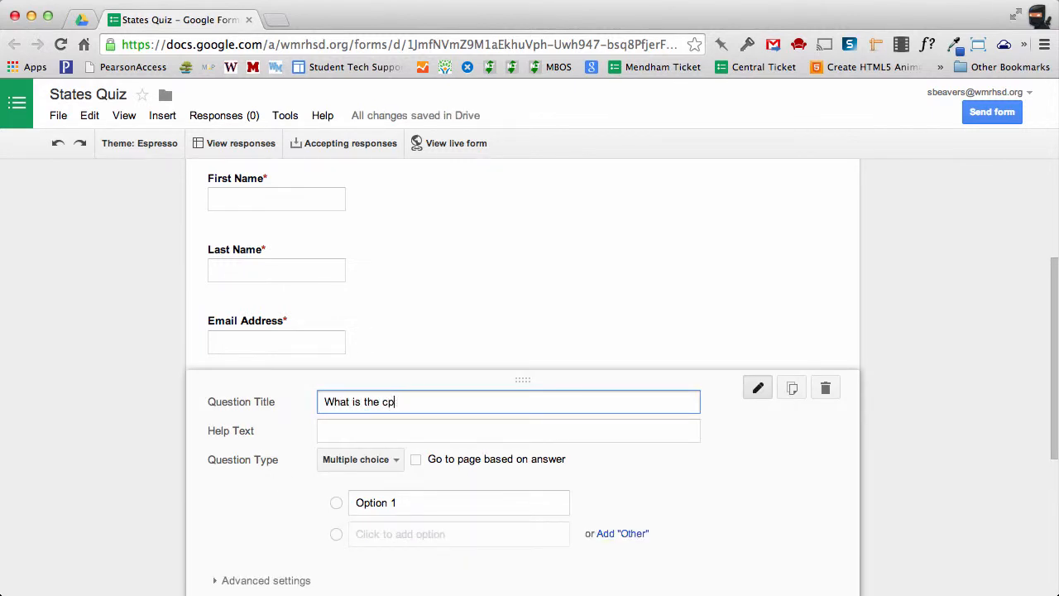
pyautogui.write('apital of New')
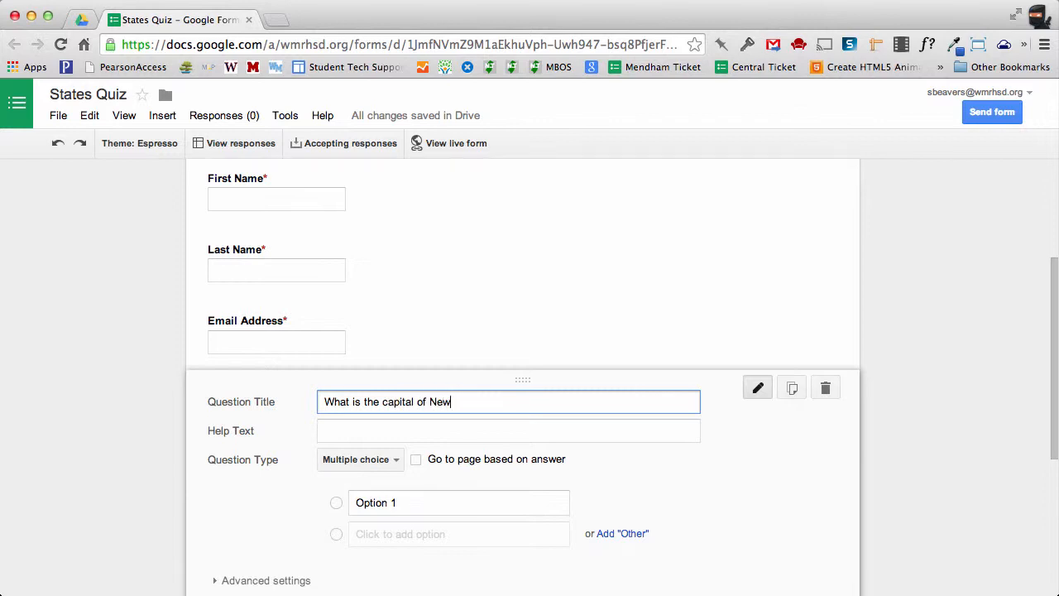
pyautogui.write('Jersey')
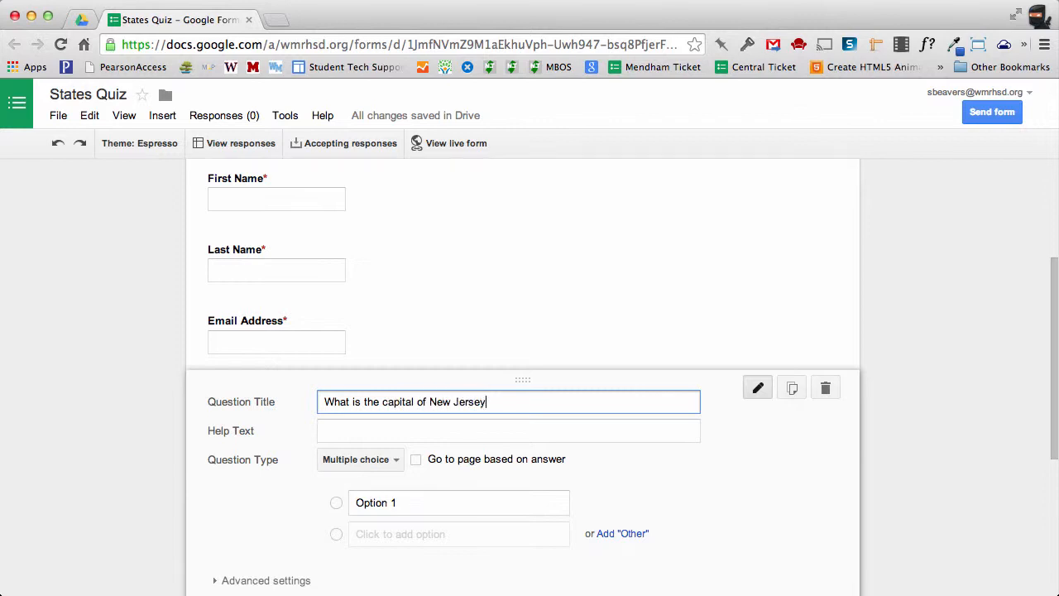
pyautogui.write('?')
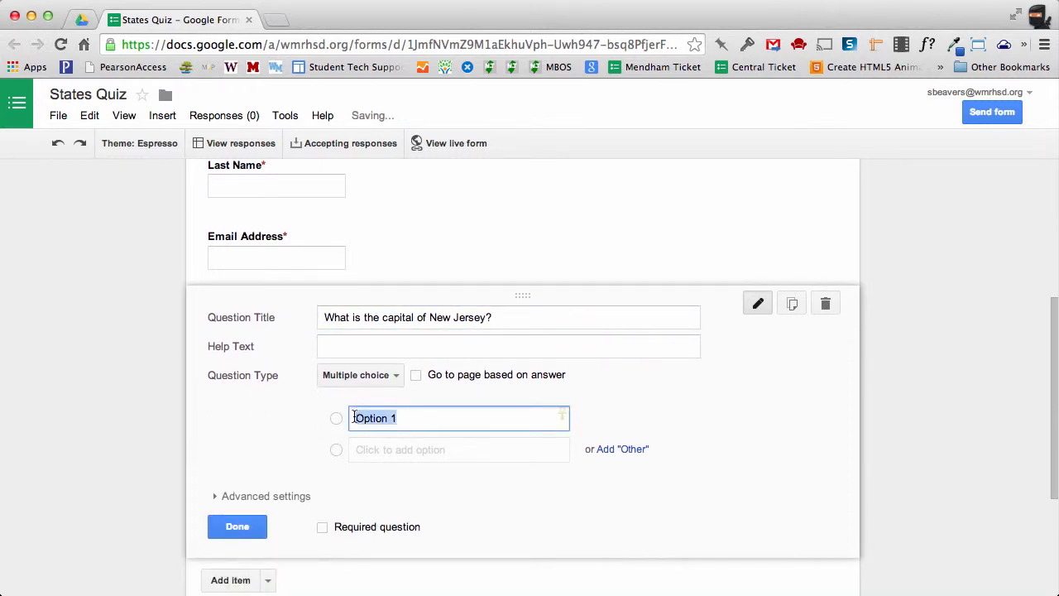
pyautogui.write('Trenton')
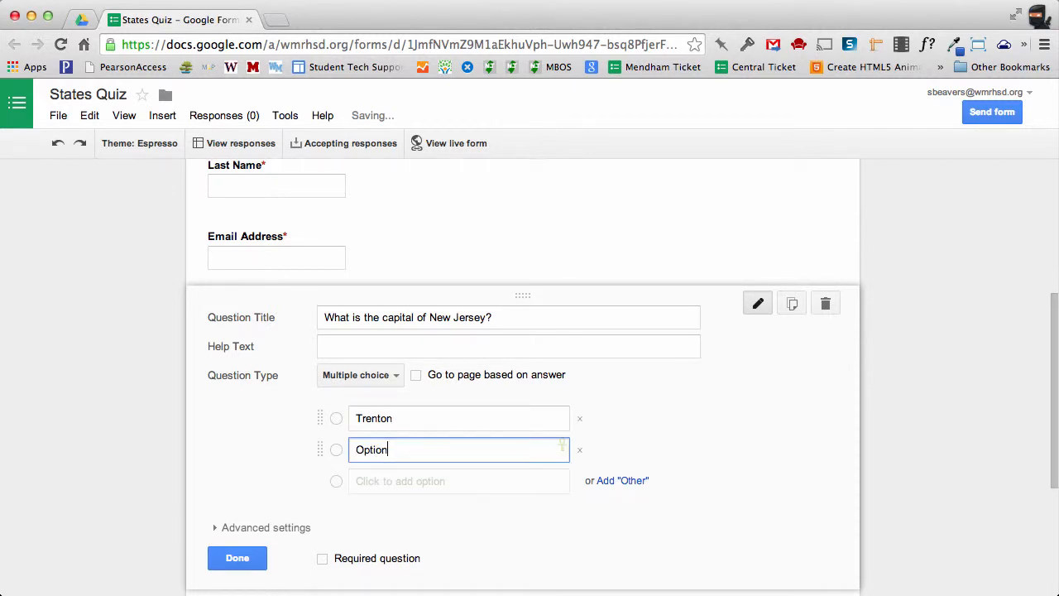
pyautogui.write('Newark')
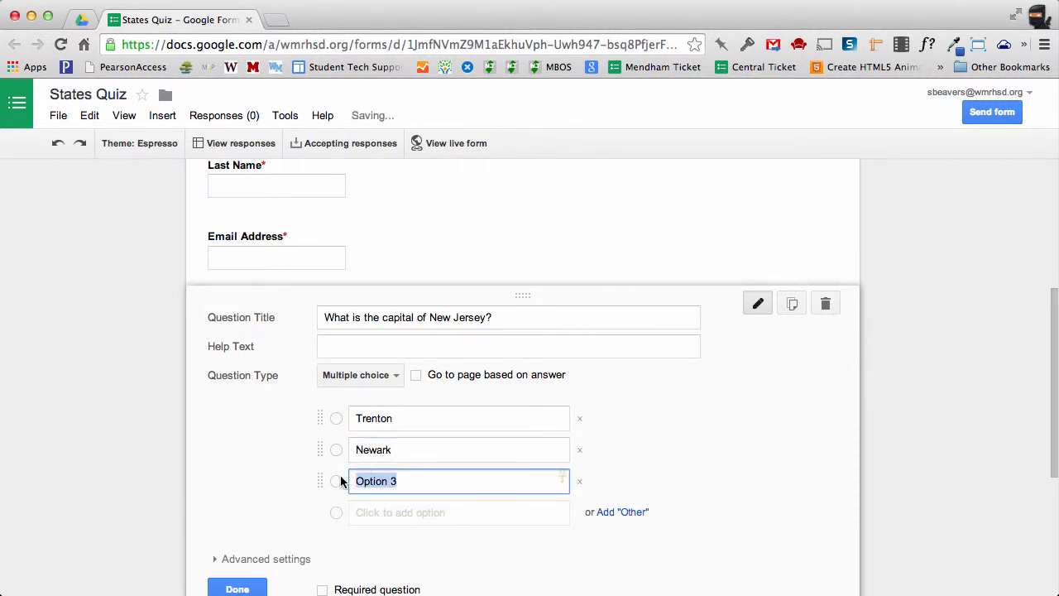
pyautogui.write('Edison')
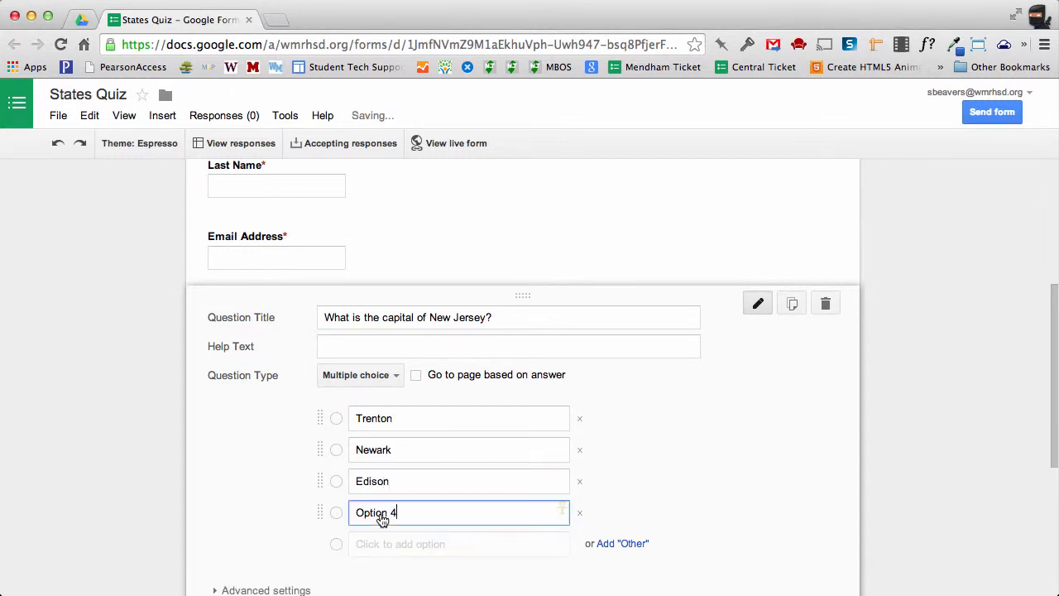
pyautogui.write('e')
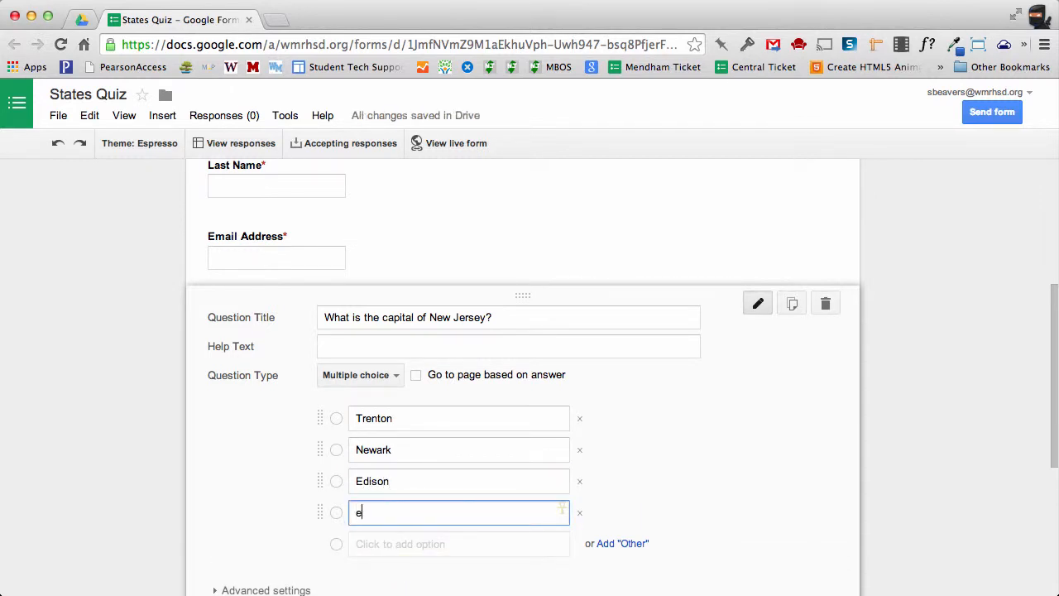
pyautogui.write('Jersey City')
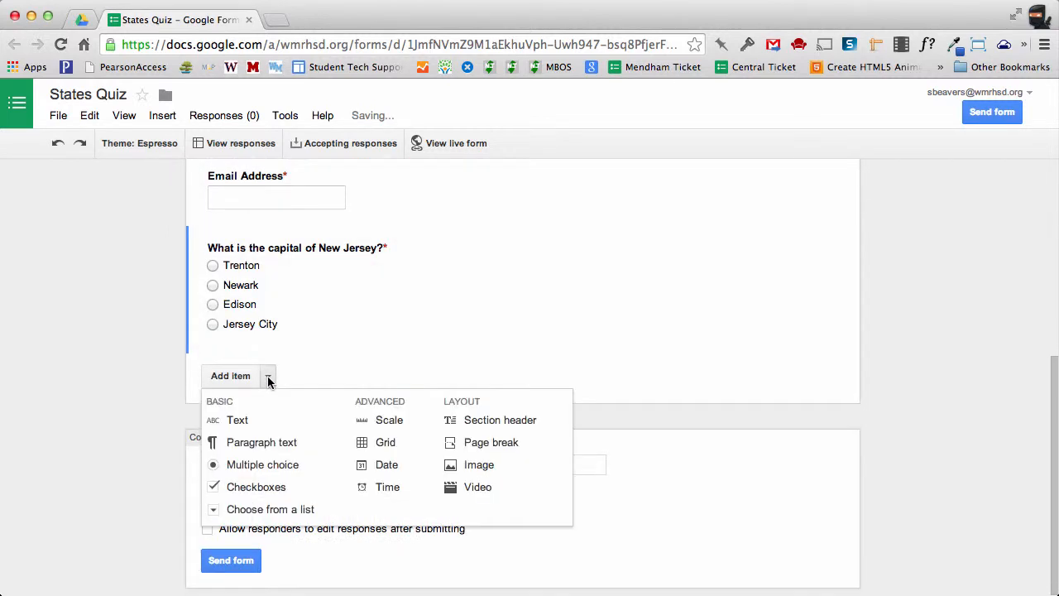
# - Add a required multiple-choice 'What is the capital of New York?' with Albany, New York City, Buffalo, Yonkers
pyautogui.click(261, 463)
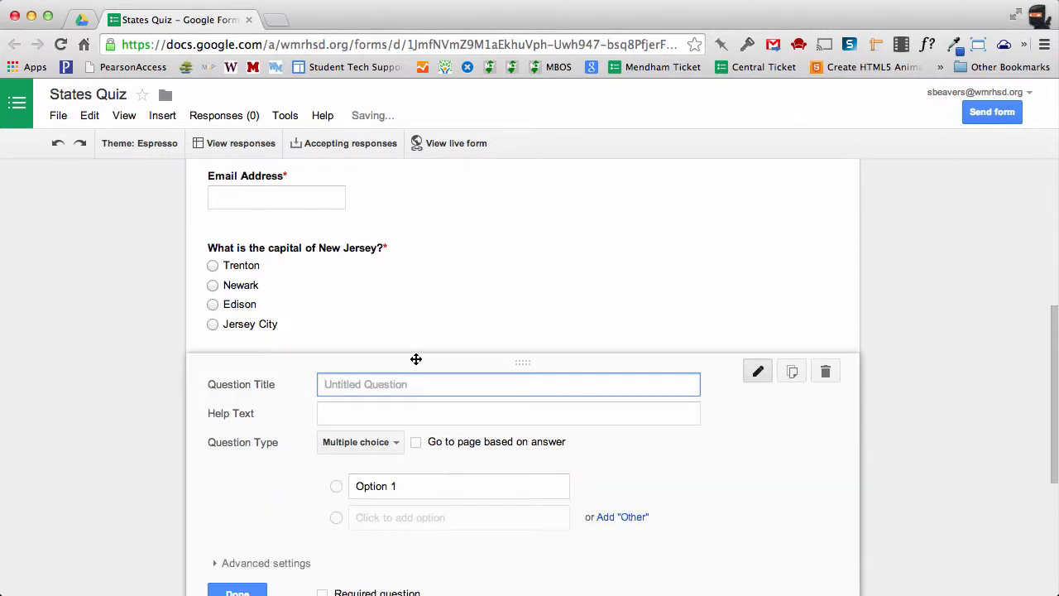
pyautogui.write('What is the')
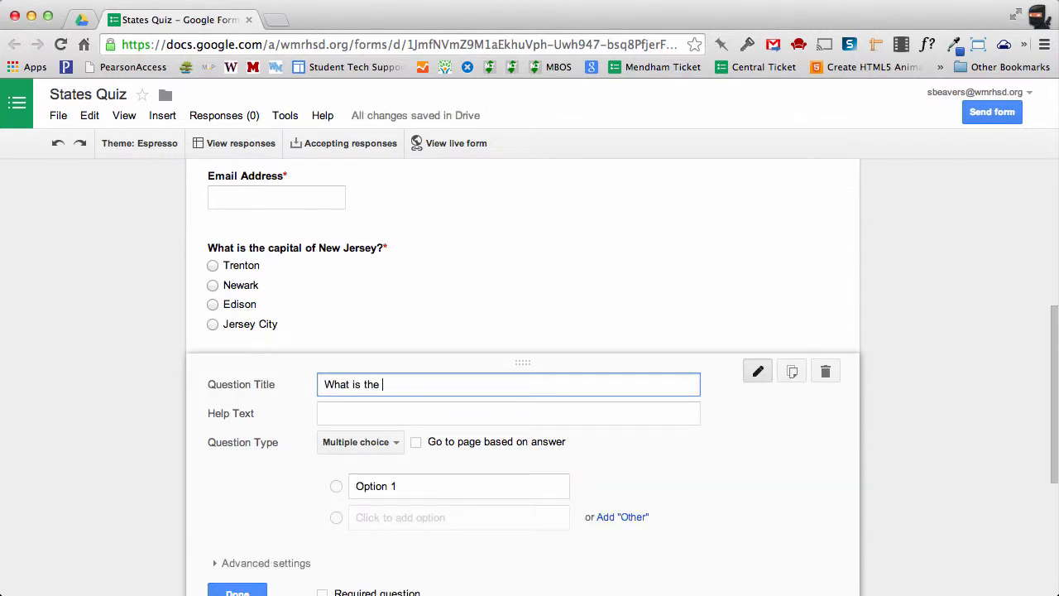
pyautogui.write('capital')
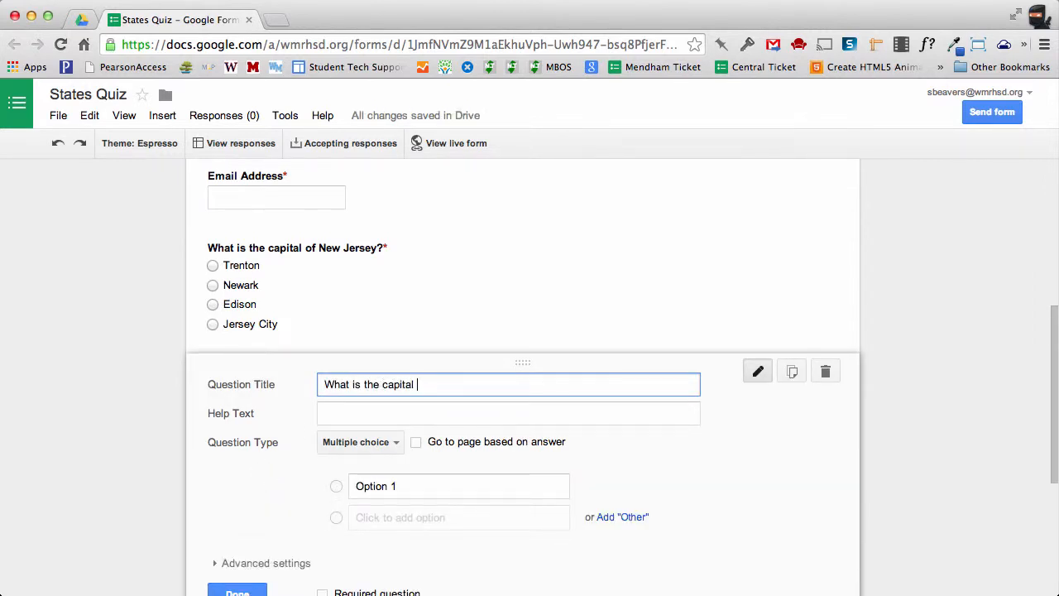
pyautogui.write('of New York?')
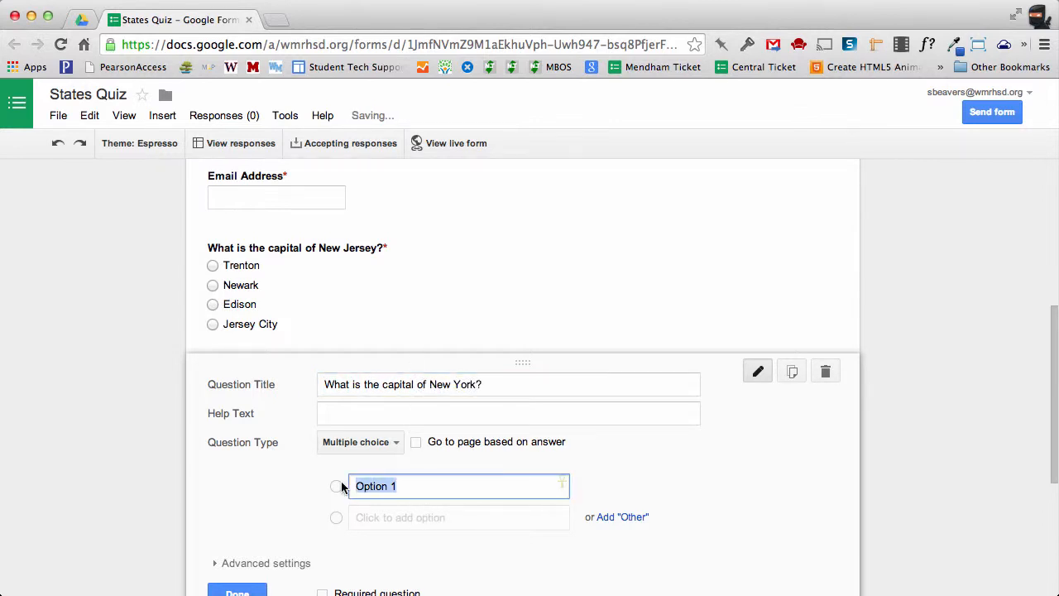
pyautogui.write('Albany')
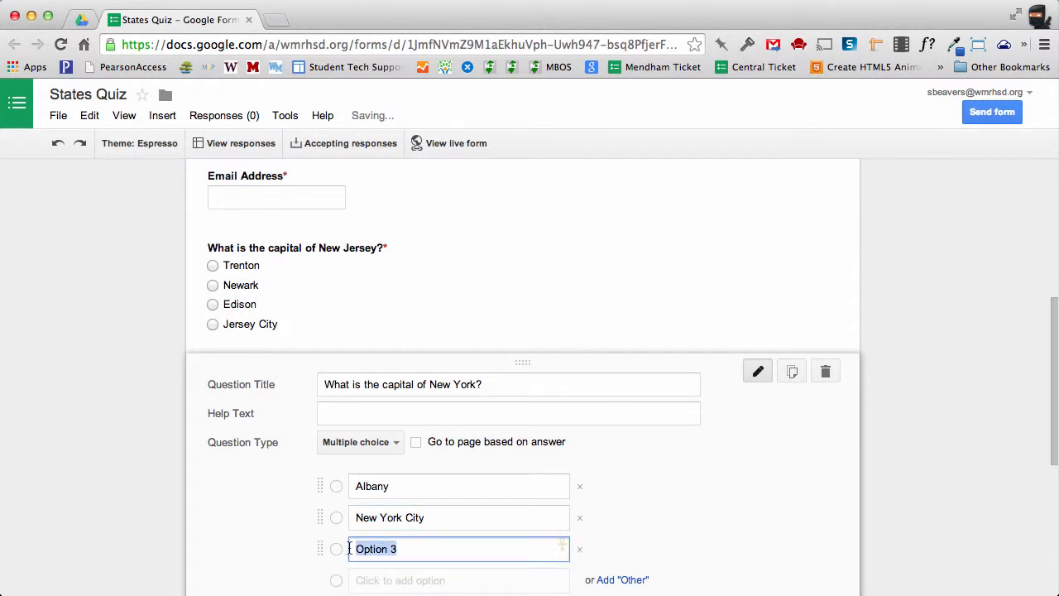
pyautogui.write('Buffalo')
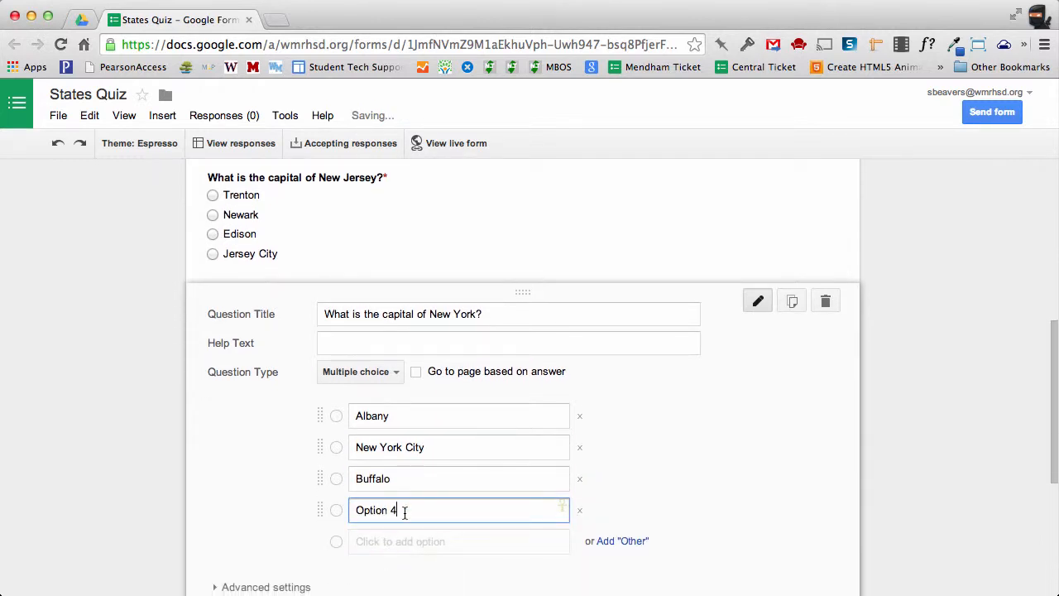
pyautogui.write('Yonkers')
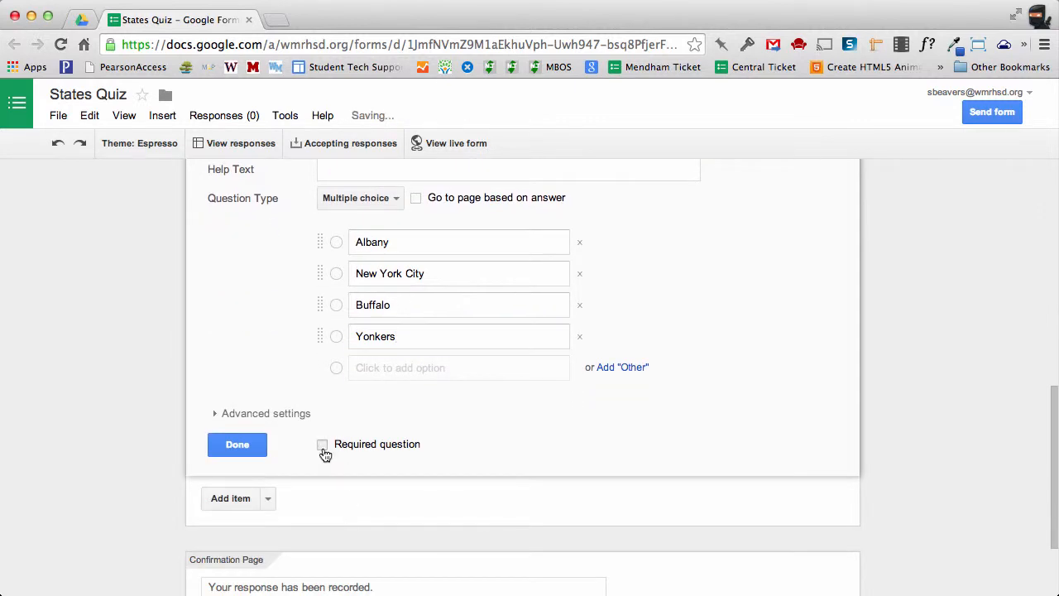
pyautogui.click(239, 443)
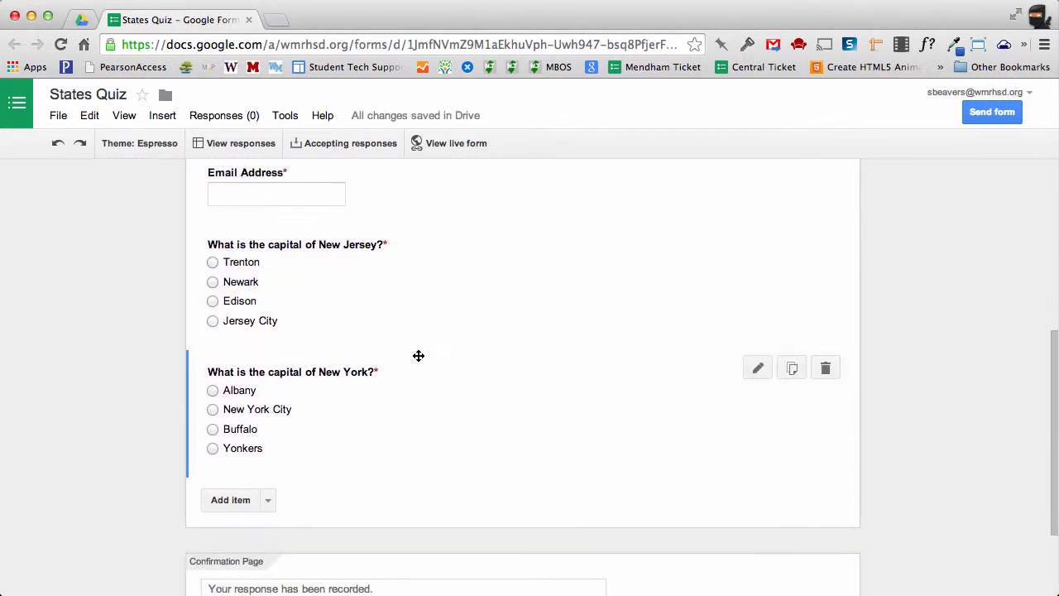
# - Set the confirmation message to 'Thank you for submitting your quiz!'
pyautogui.click(268, 462)
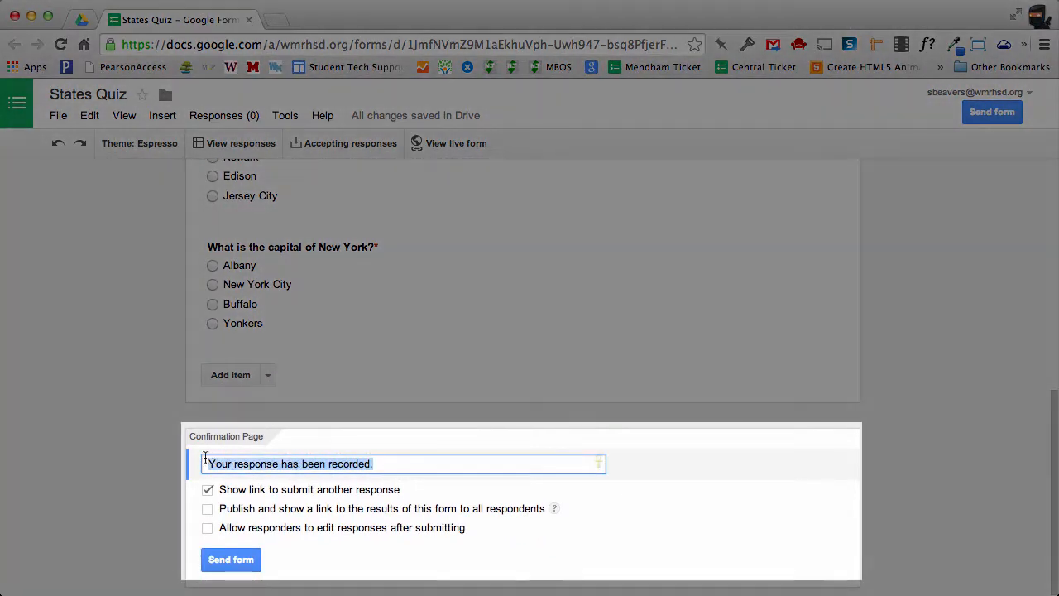
pyautogui.write('Thank you for')
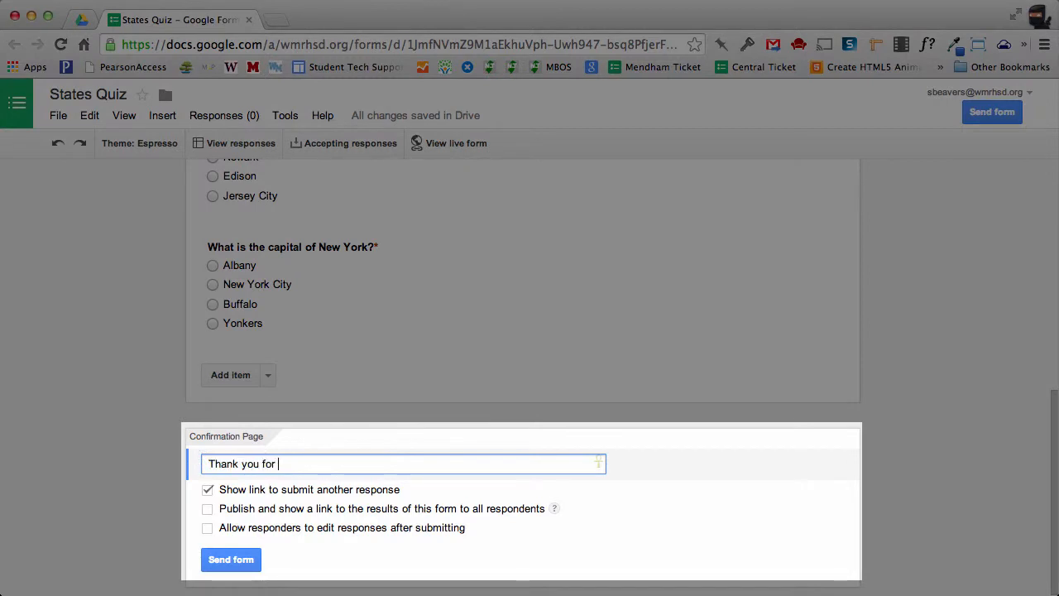
pyautogui.write('submitting yo')
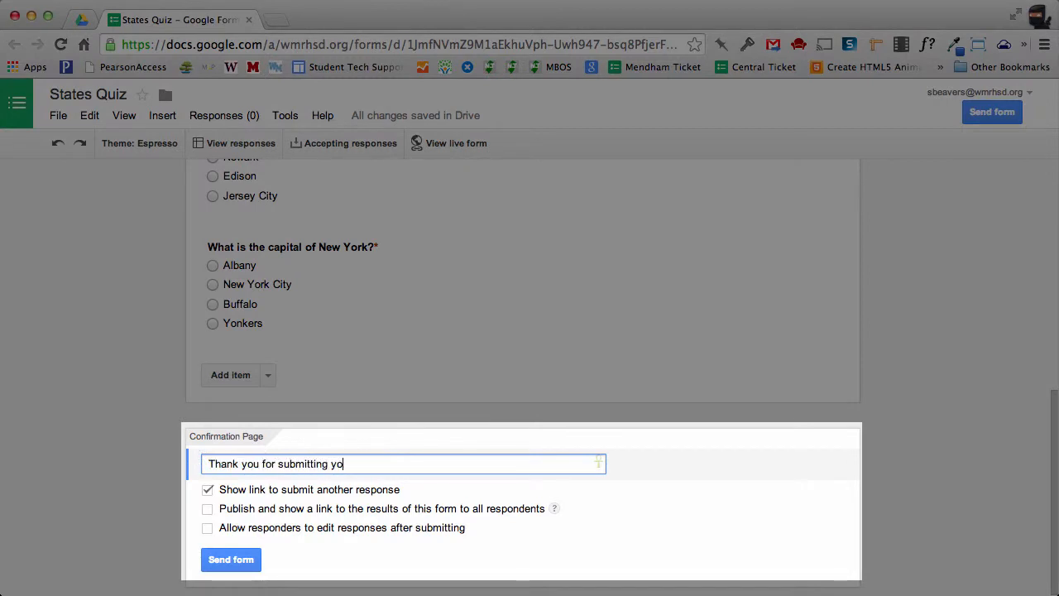
pyautogui.write('ur quiz!')
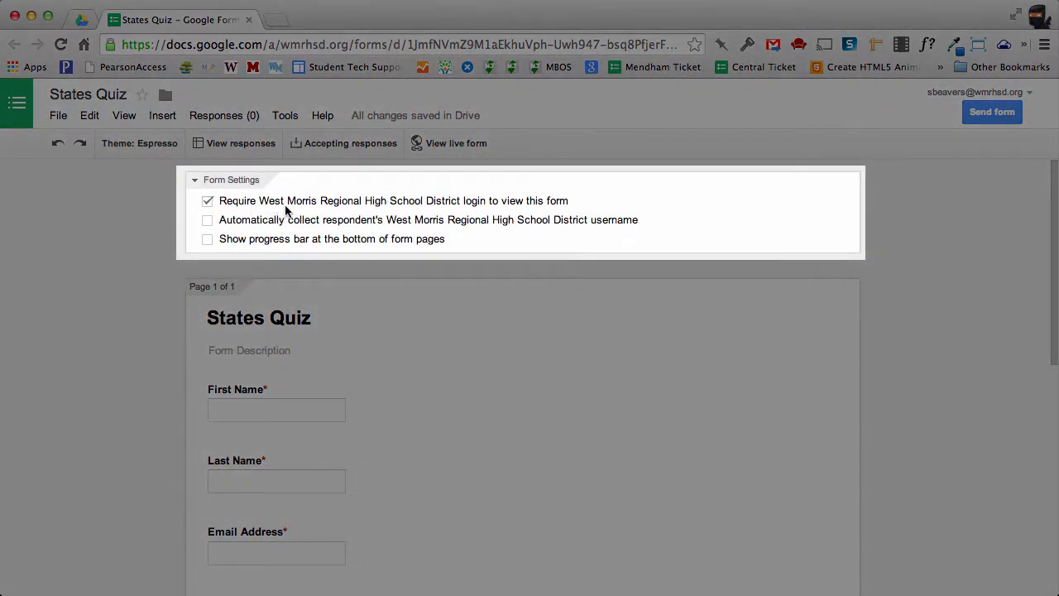
pyautogui.moveTo(298, 215)
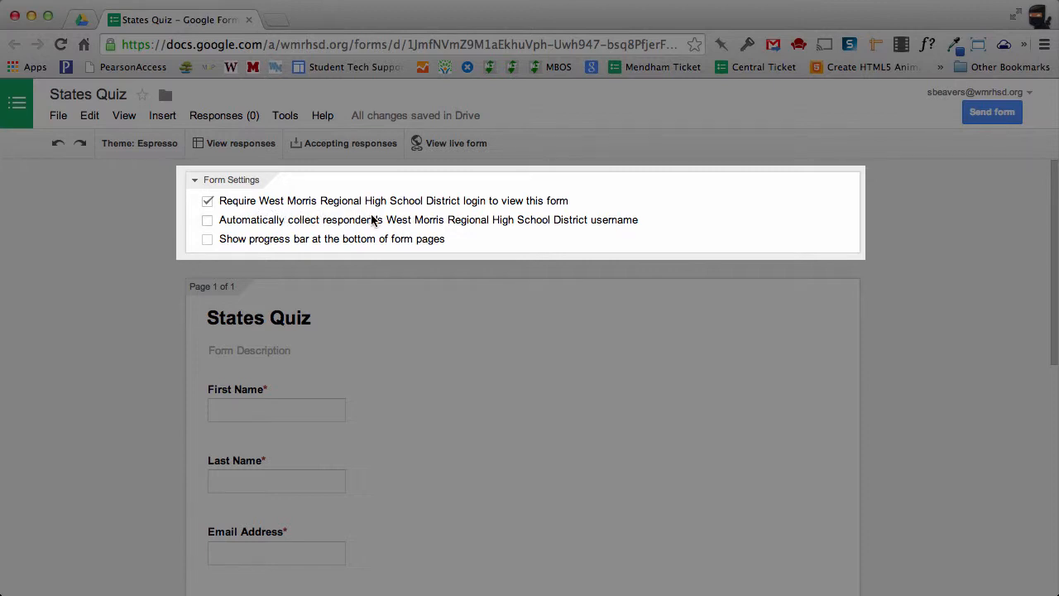
# - Turn off the district login requirement and confirm access without sign-in
pyautogui.click(209, 201)
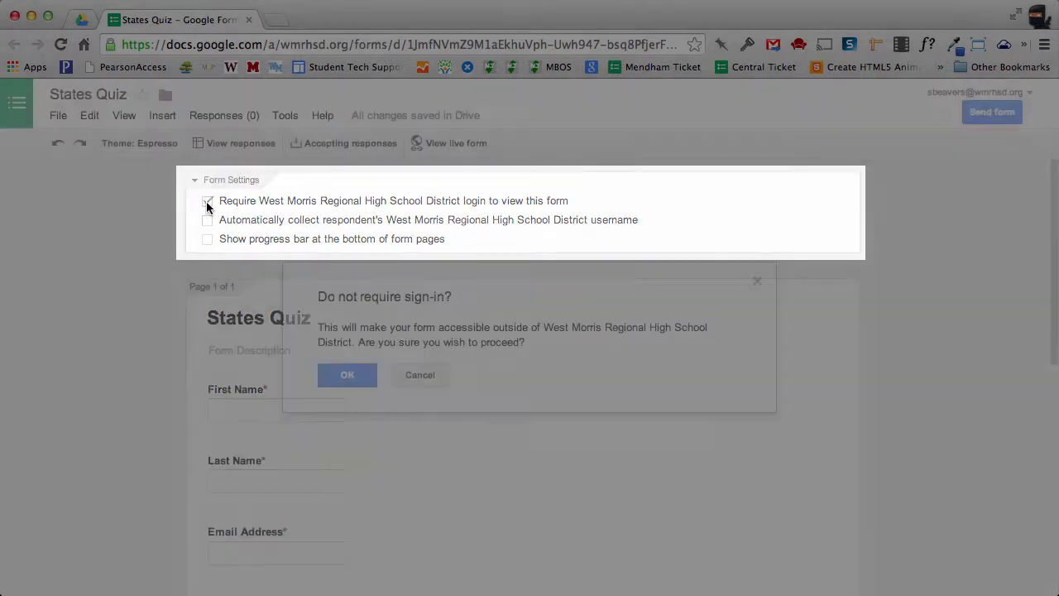
pyautogui.click(347, 374)
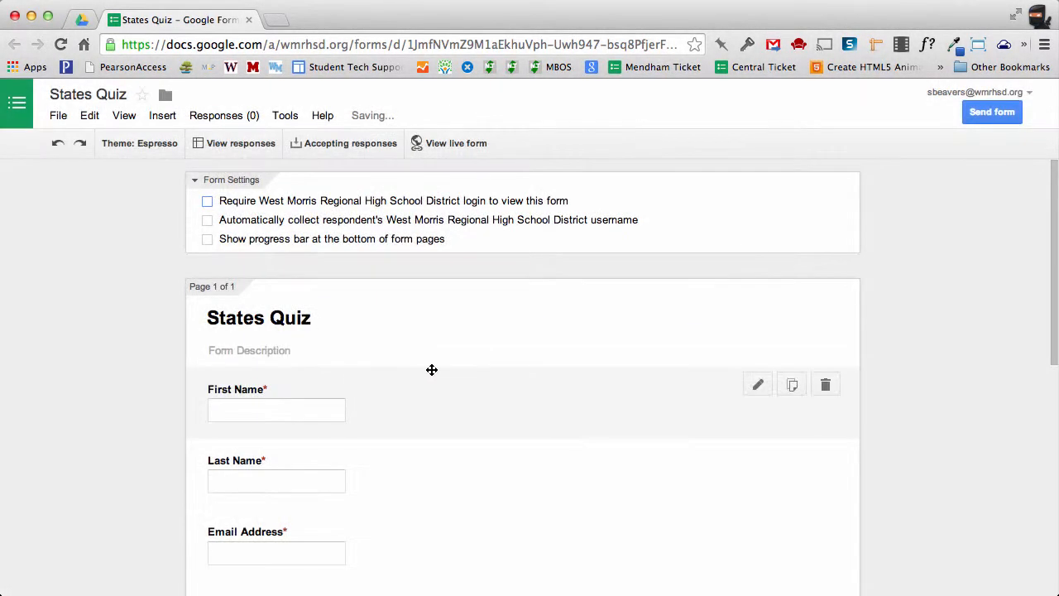
pyautogui.scroll(-3)
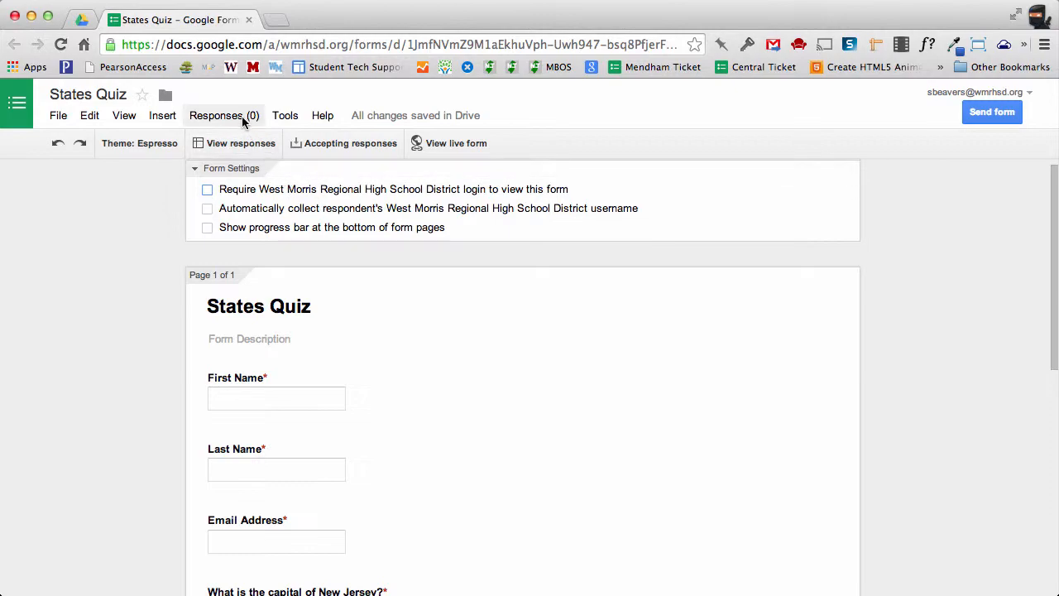
# - Set the response destination to a new sheet in an existing spreadsheet
pyautogui.click(215, 116)
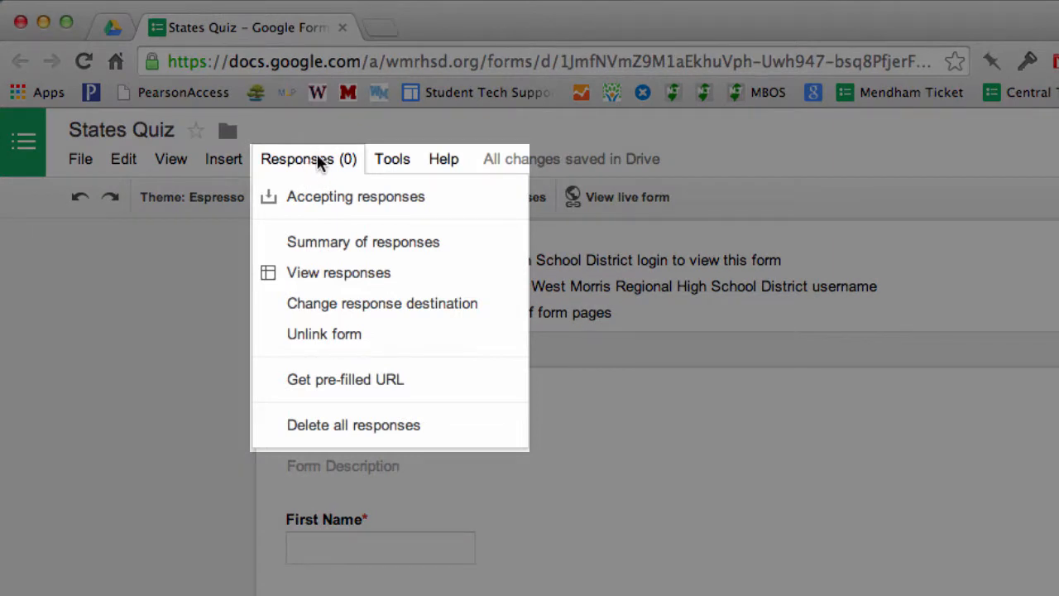
pyautogui.moveTo(344, 240)
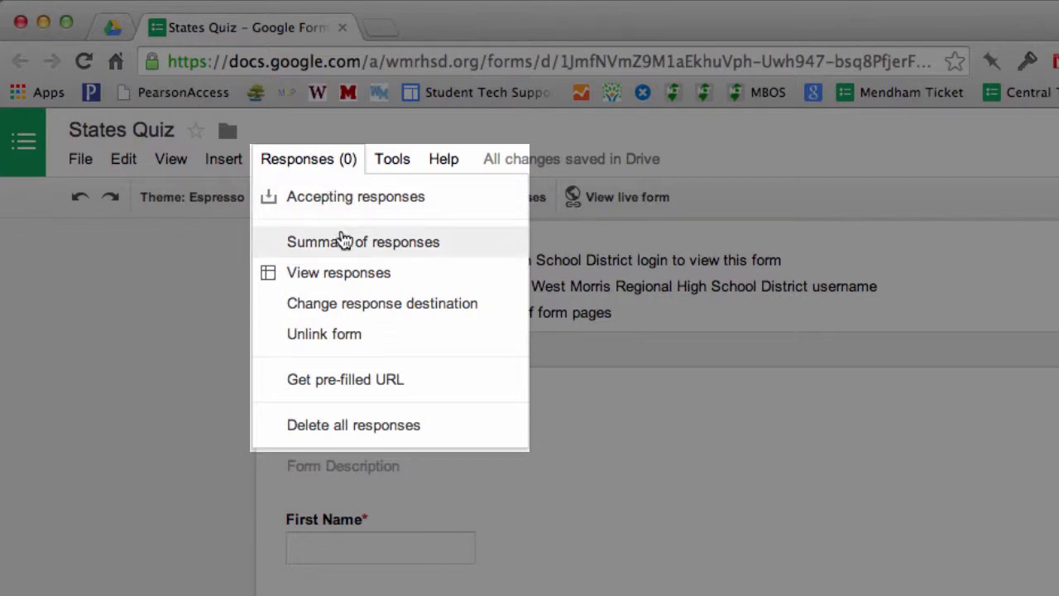
pyautogui.click(381, 303)
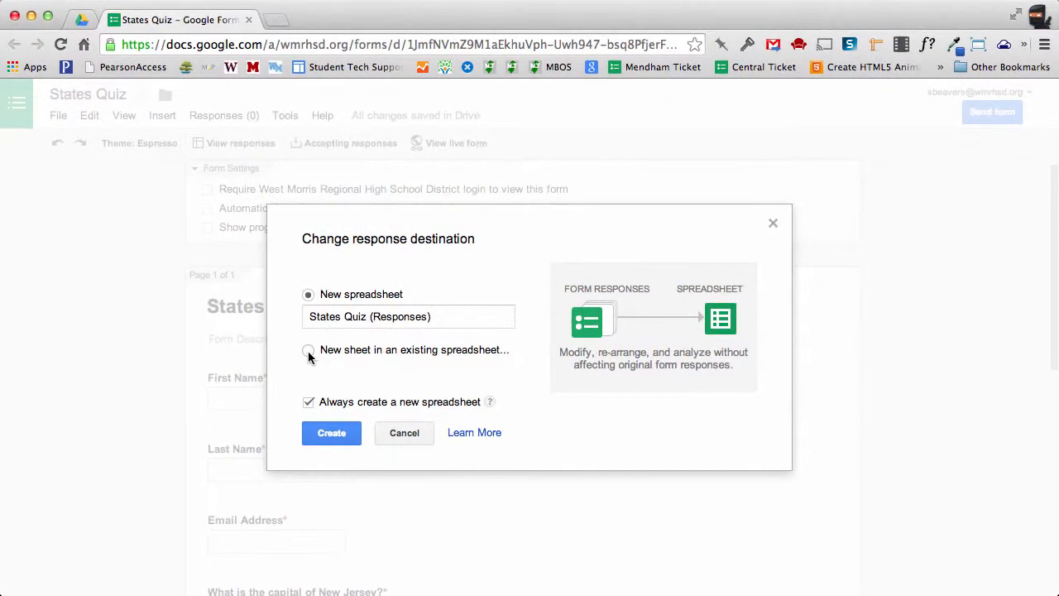
pyautogui.click(307, 349)
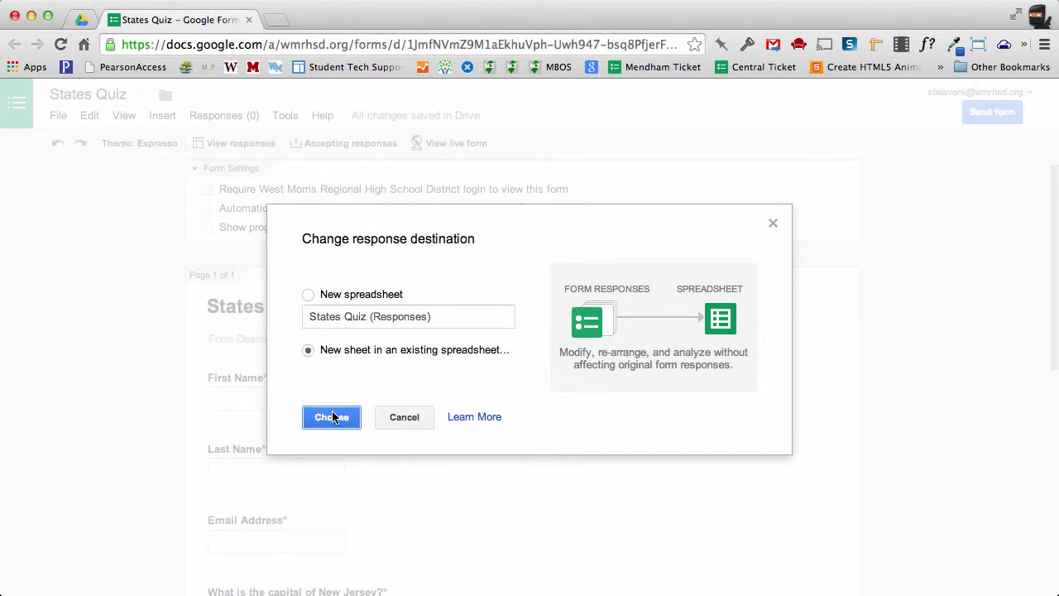
pyautogui.click(331, 417)
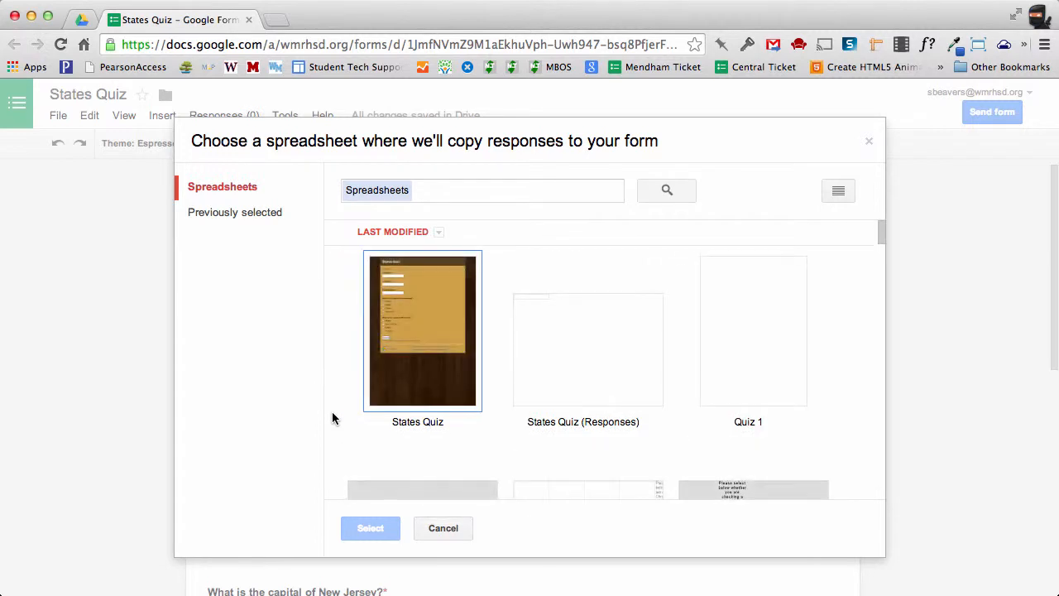
# - Select the Quiz 1 spreadsheet as the response destination
pyautogui.click(748, 331)
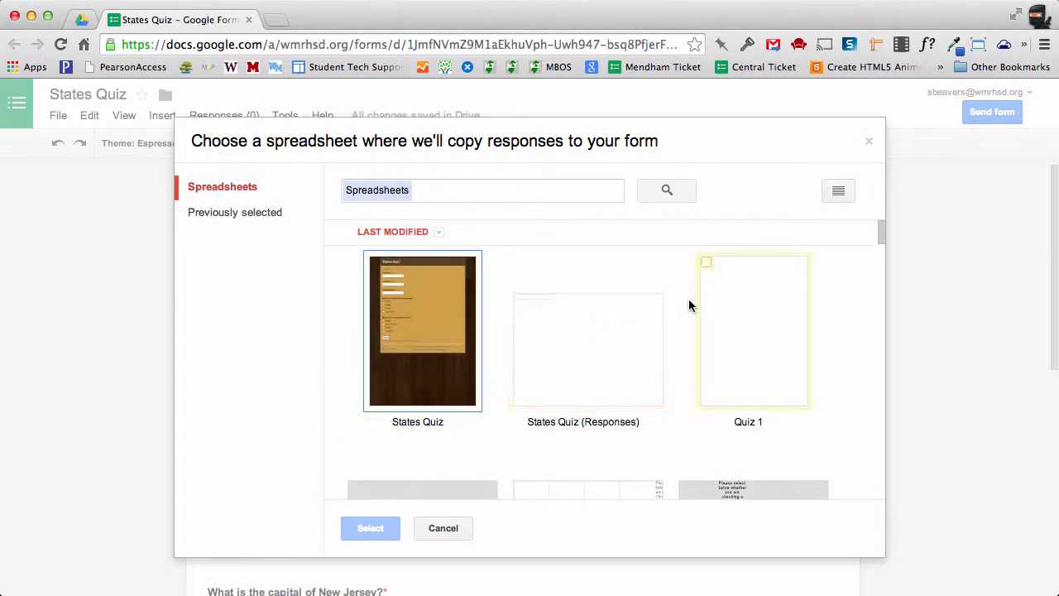
pyautogui.click(753, 331)
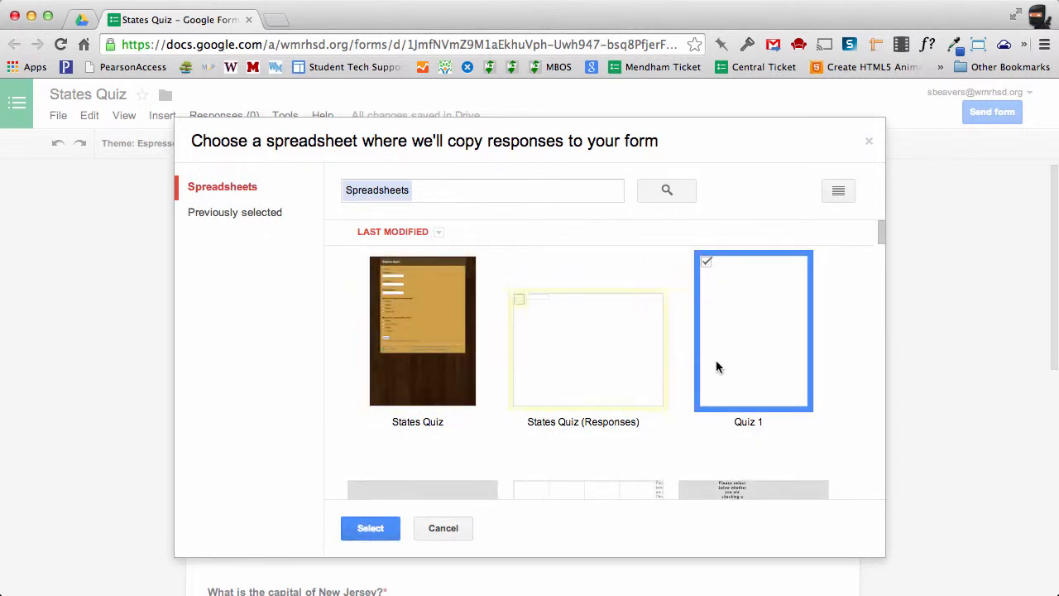
pyautogui.click(370, 528)
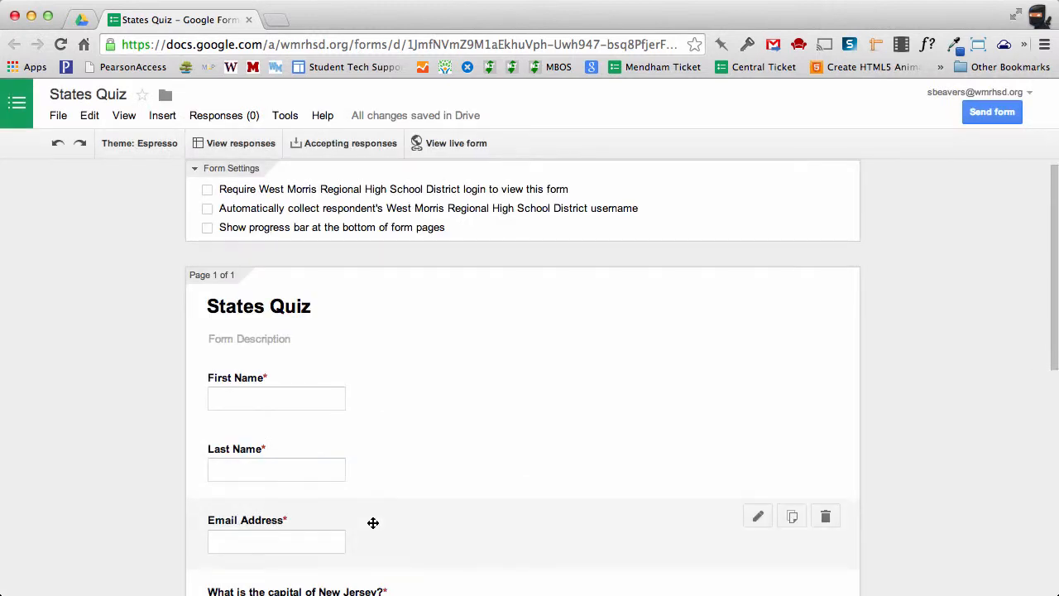
pyautogui.moveTo(908, 328)
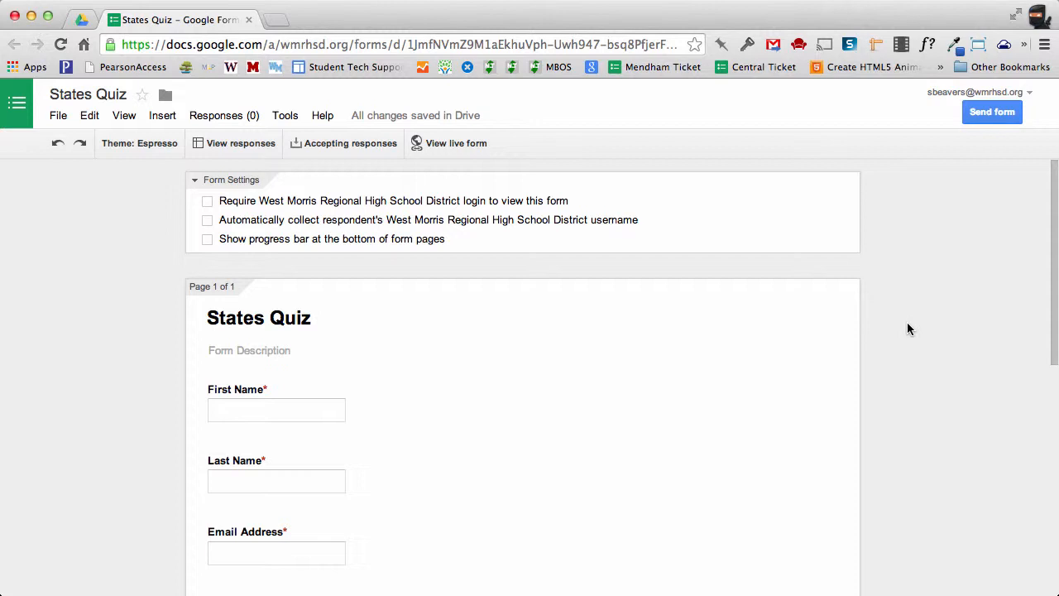
pyautogui.moveTo(844, 284)
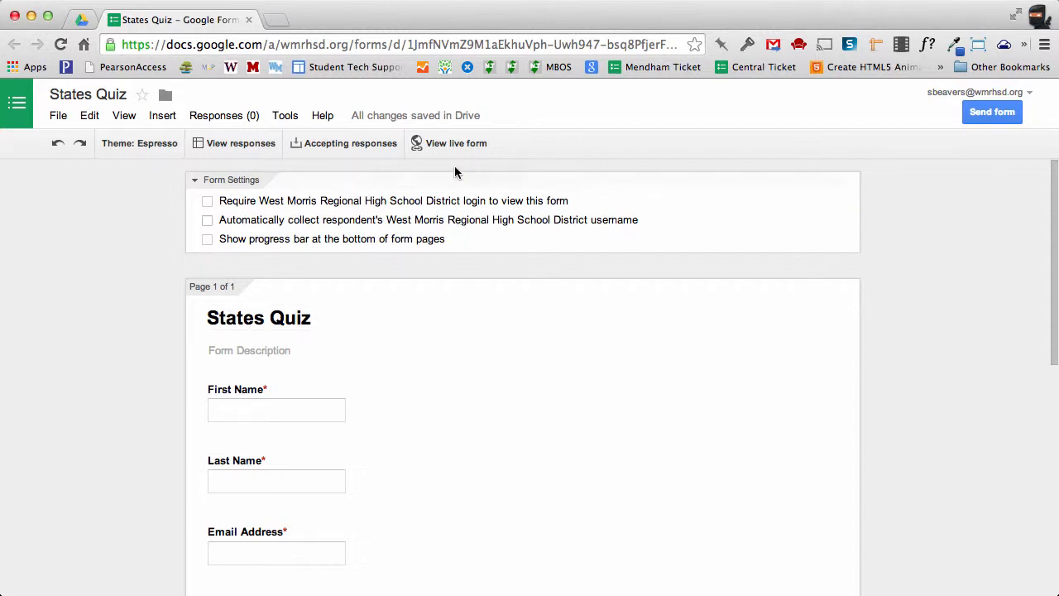
pyautogui.click(457, 142)
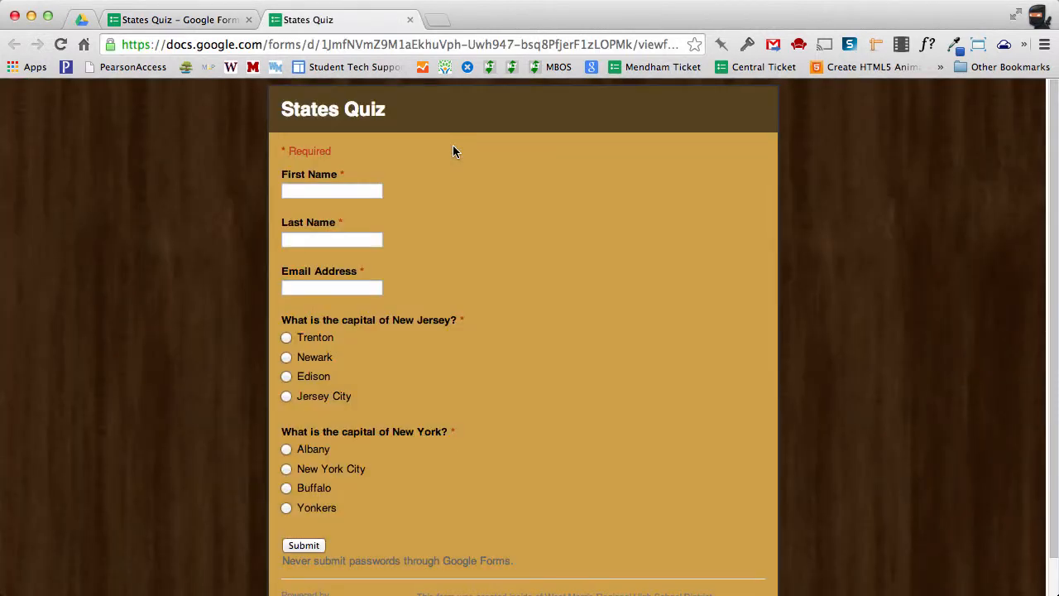
pyautogui.write('Sean')
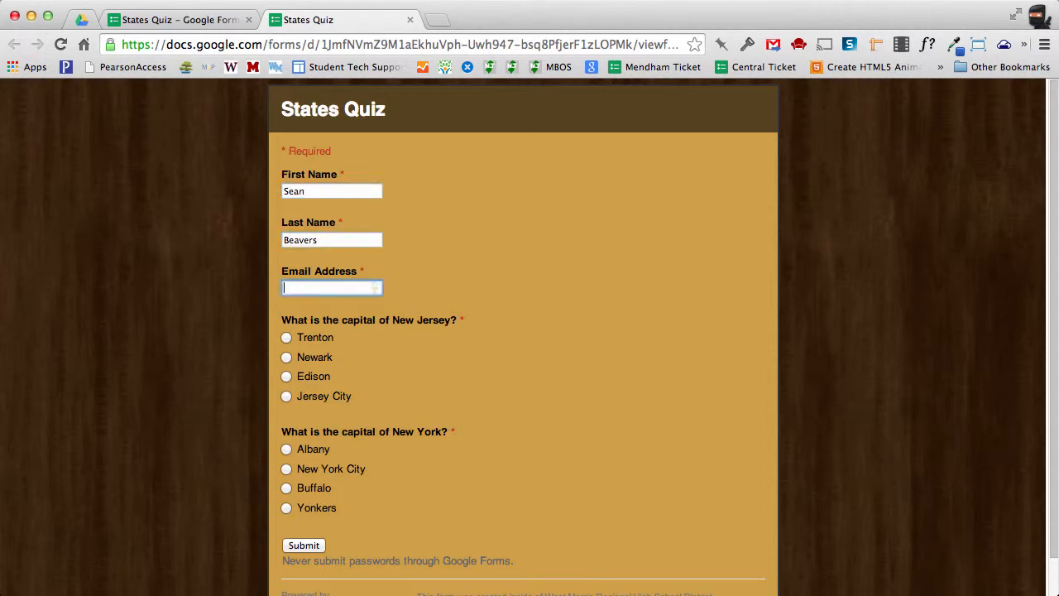
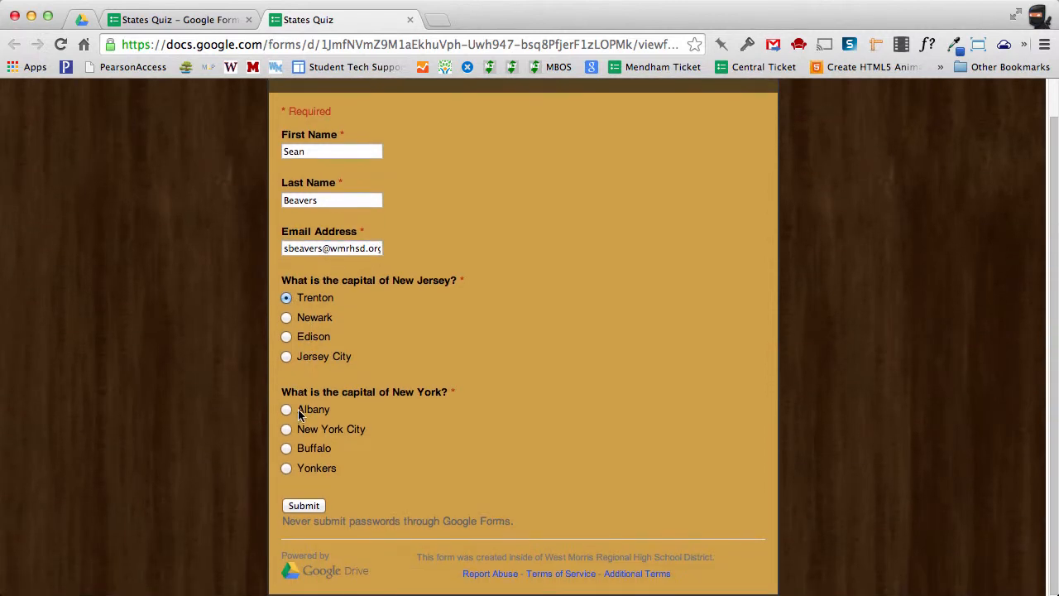
pyautogui.click(287, 410)
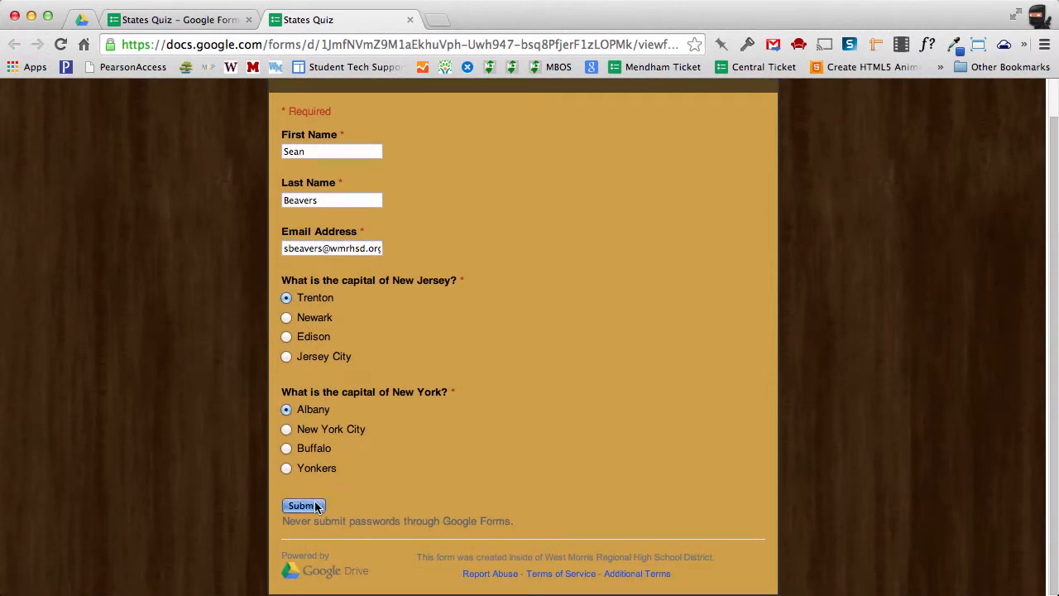
pyautogui.click(303, 506)
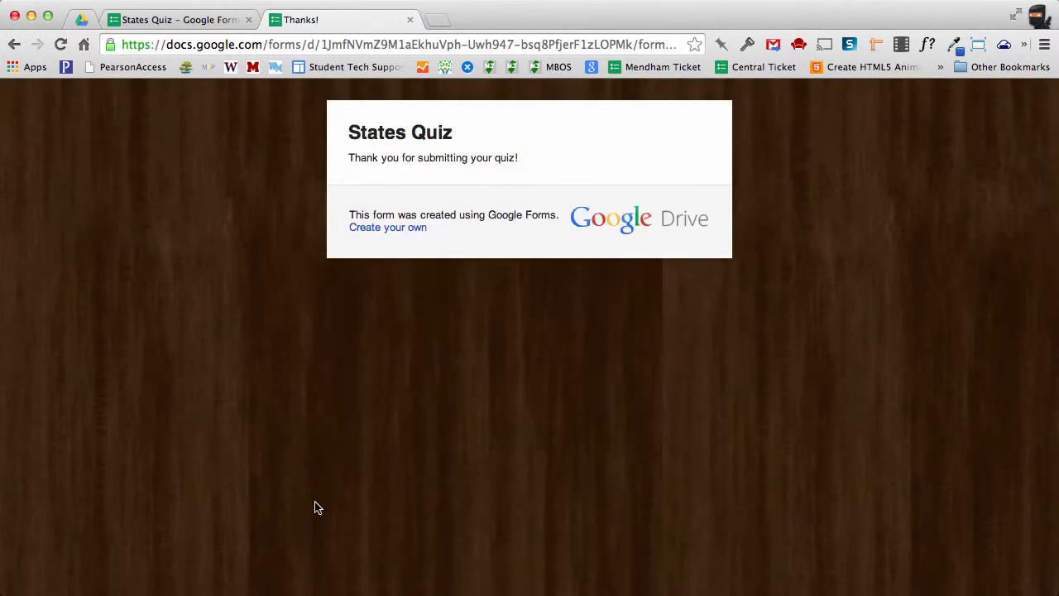
pyautogui.moveTo(398, 36)
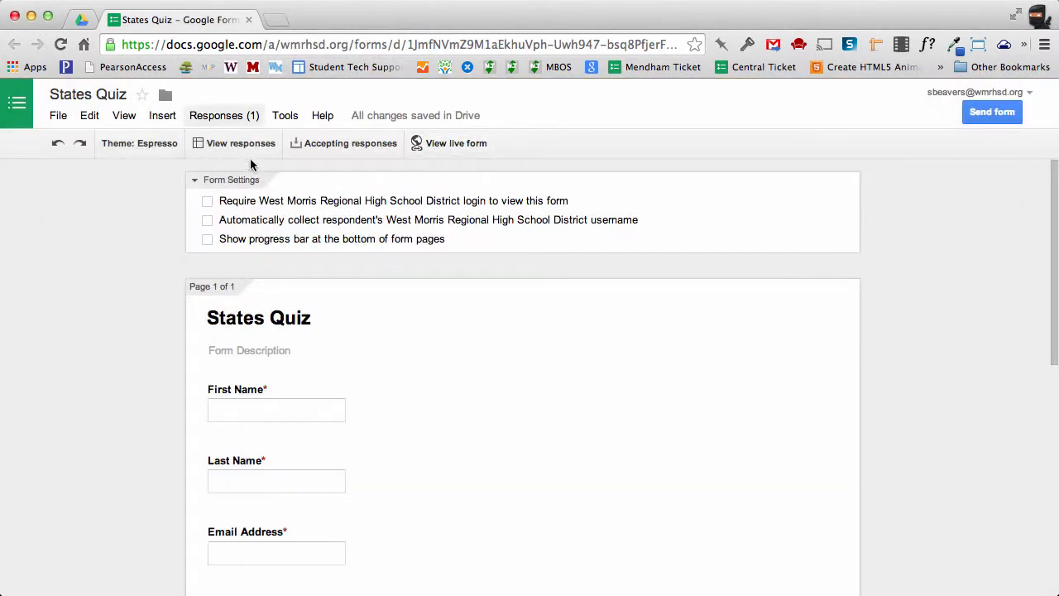
pyautogui.moveTo(234, 284)
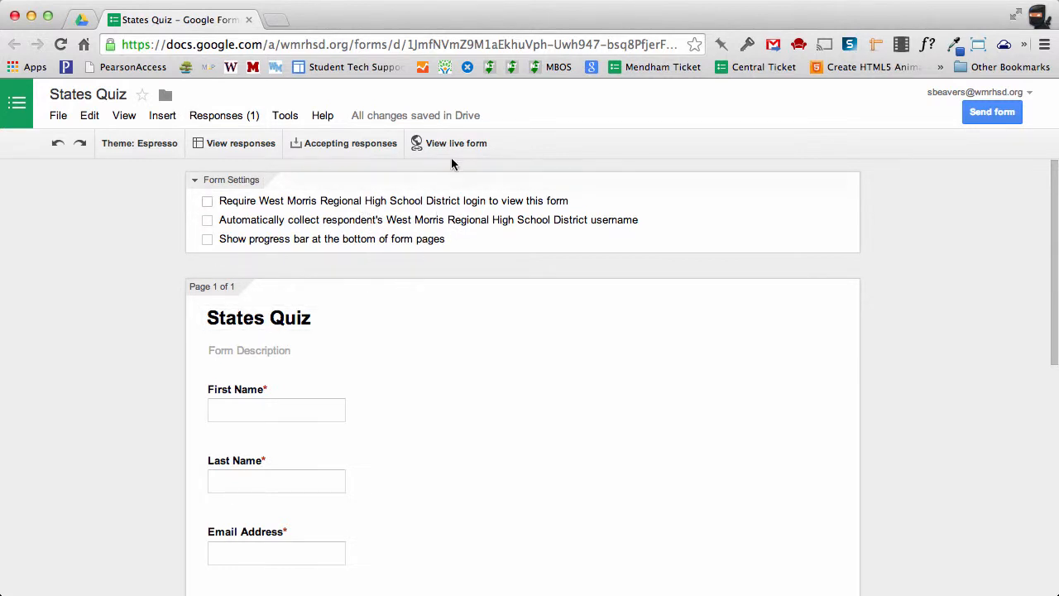
pyautogui.click(457, 142)
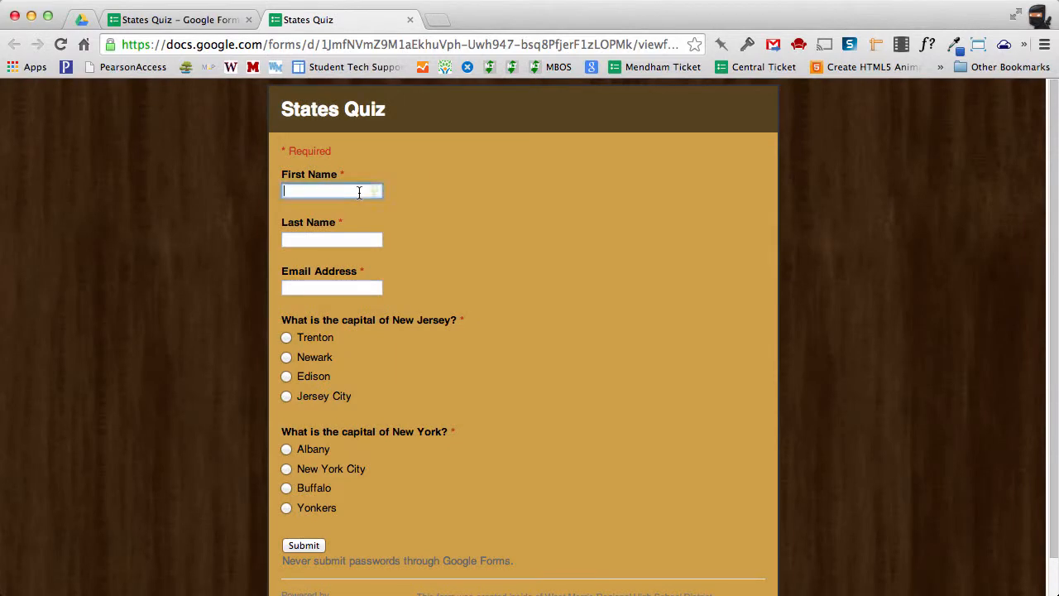
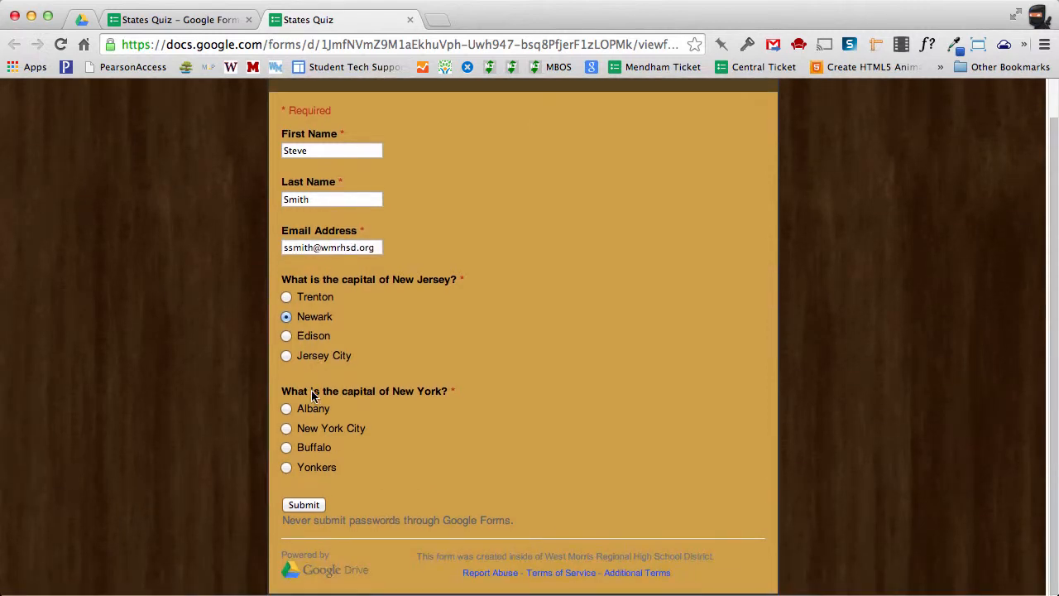
pyautogui.click(286, 408)
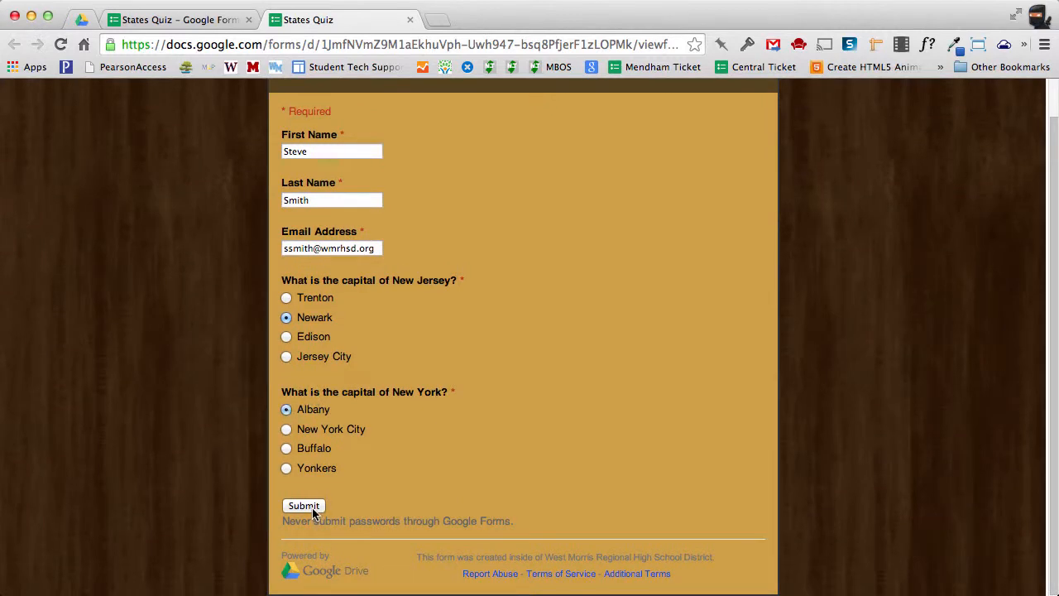
pyautogui.click(303, 507)
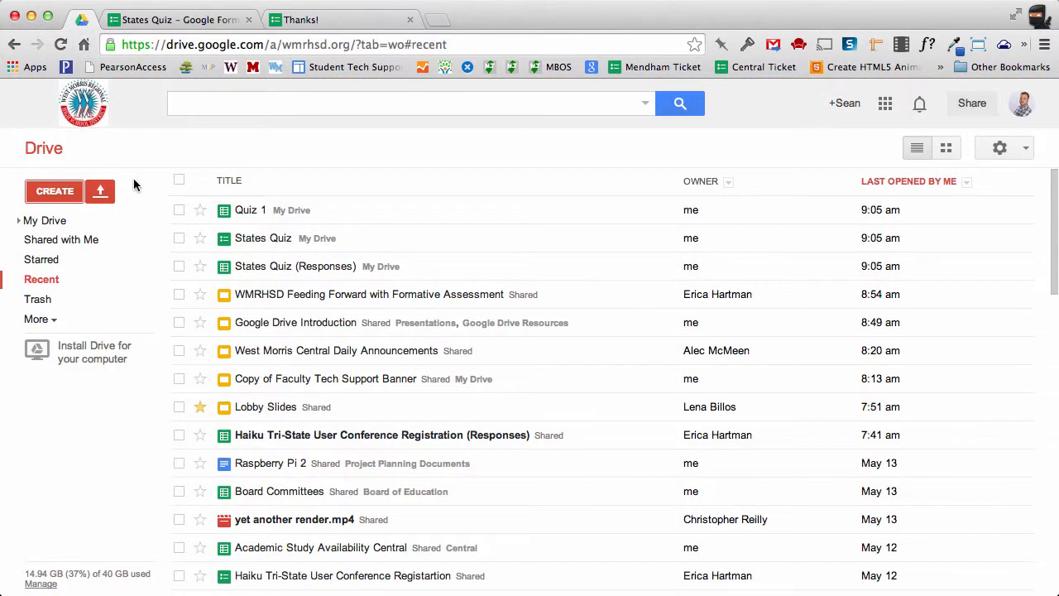
pyautogui.moveTo(250, 209)
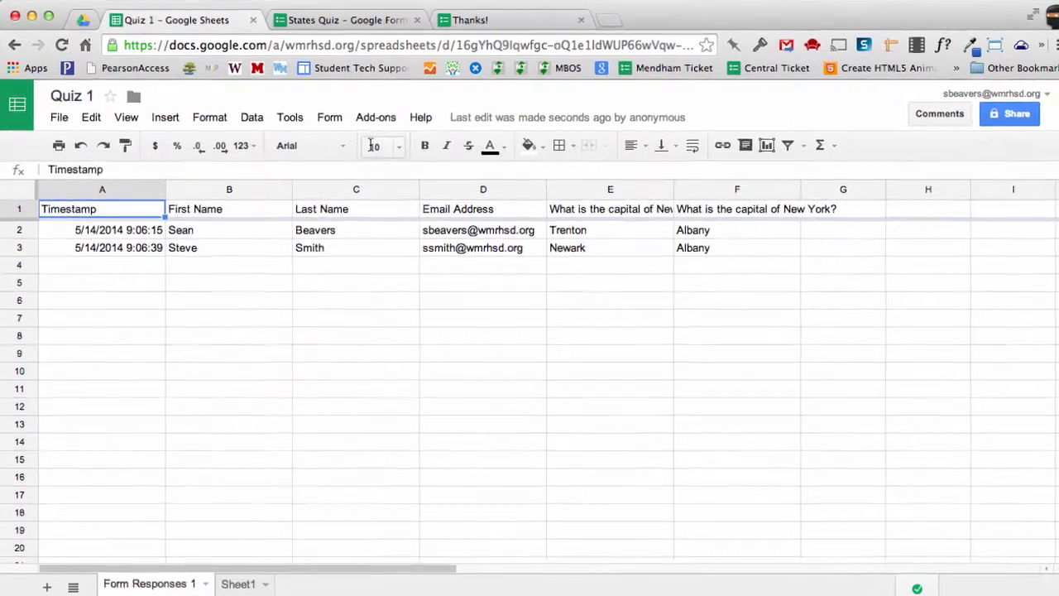
# - Launch Flubaroo Grade Assignment with the New Jersey and New York questions worth 5 points each
pyautogui.click(375, 116)
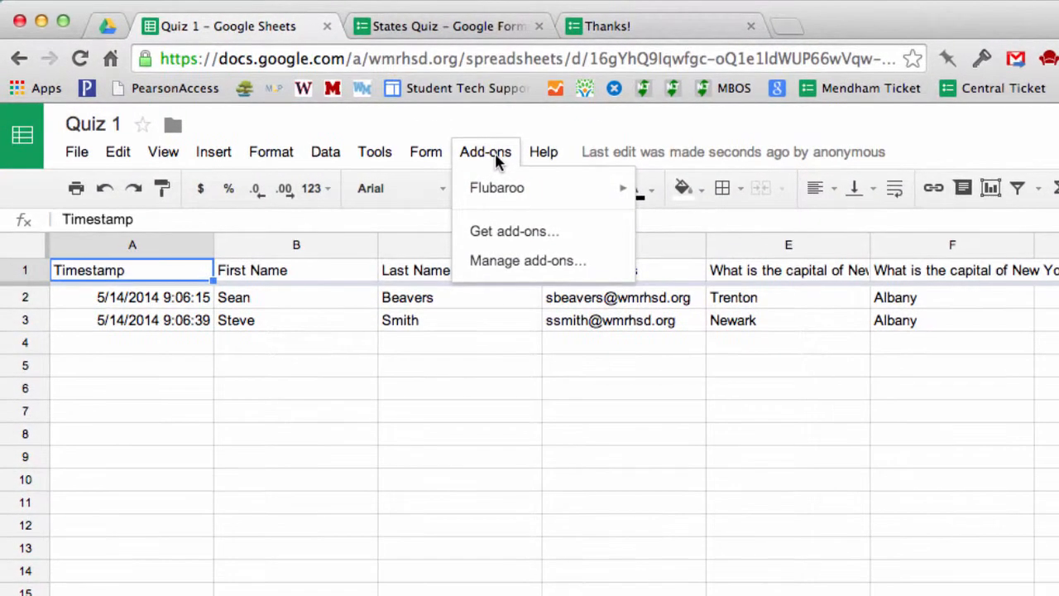
pyautogui.moveTo(497, 188)
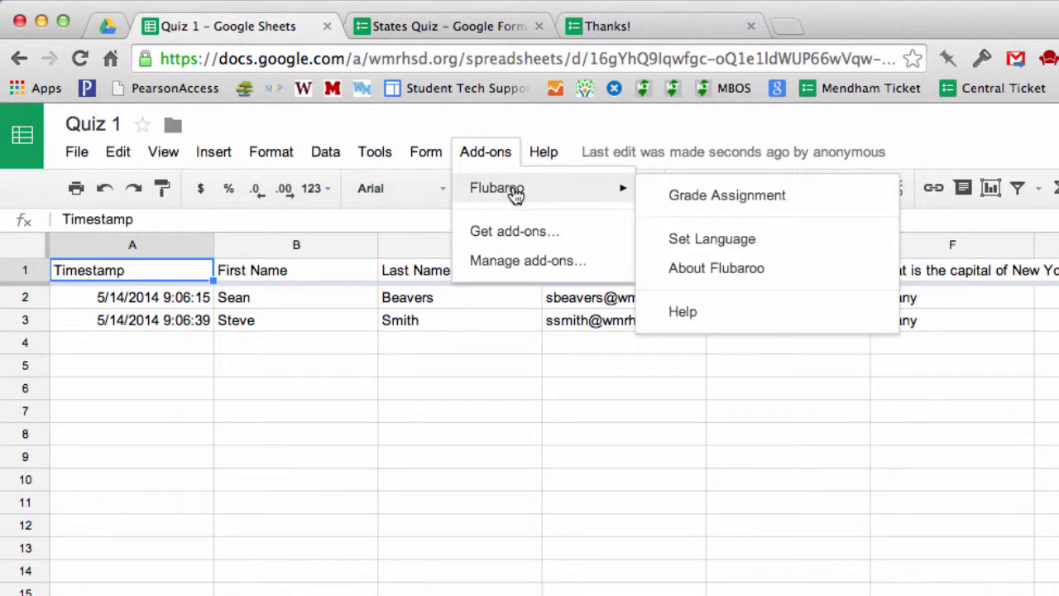
pyautogui.click(699, 423)
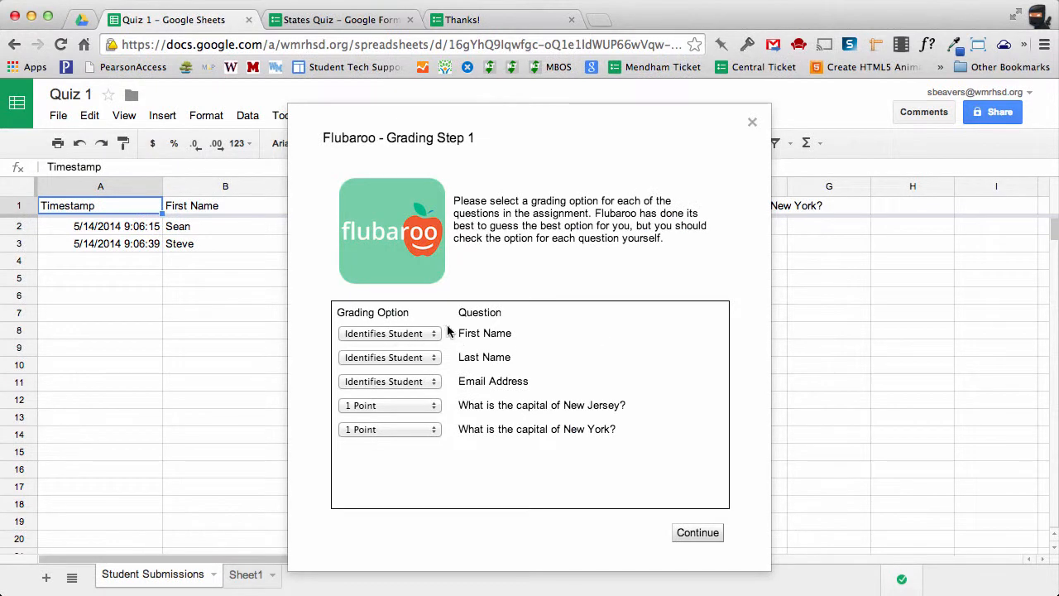
pyautogui.moveTo(480, 381)
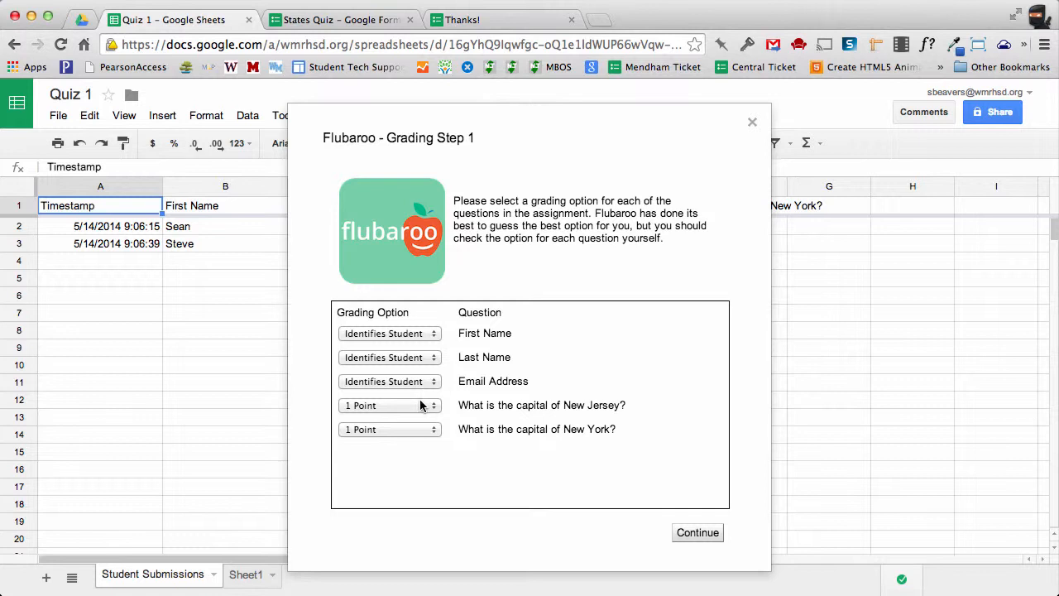
pyautogui.click(389, 404)
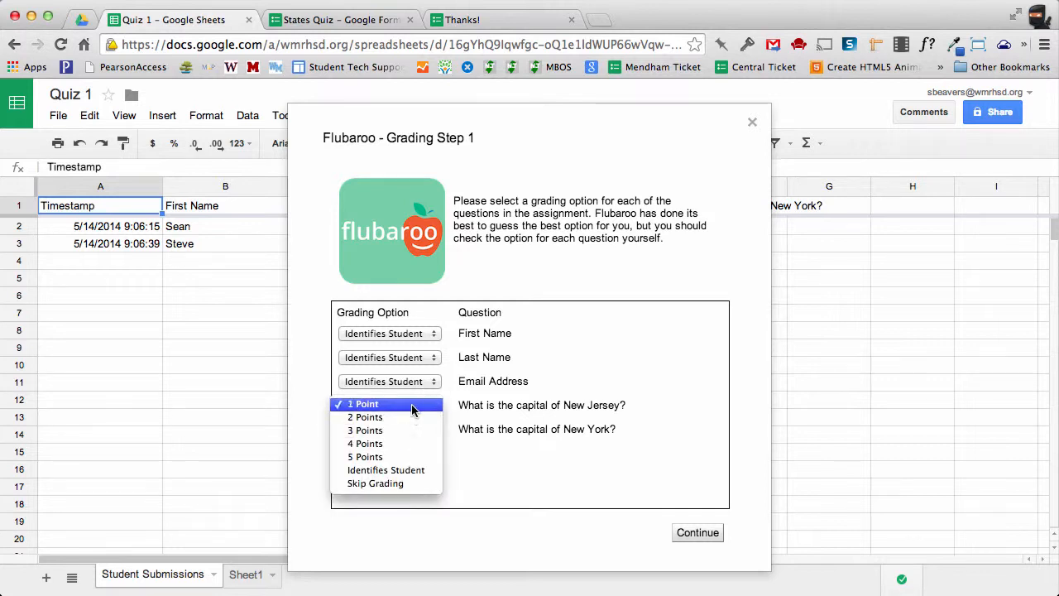
pyautogui.moveTo(406, 457)
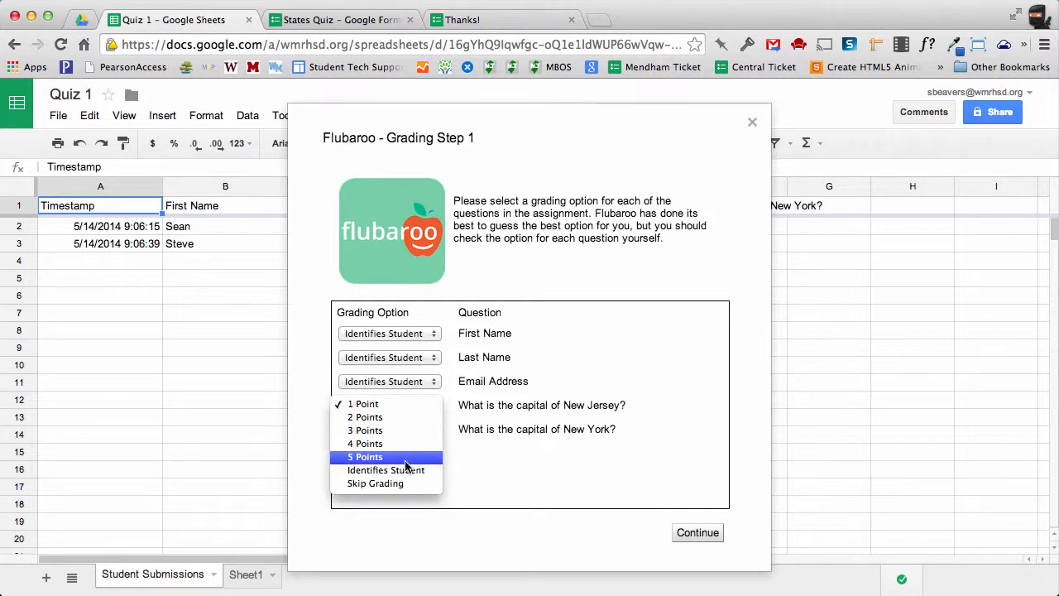
pyautogui.moveTo(387, 444)
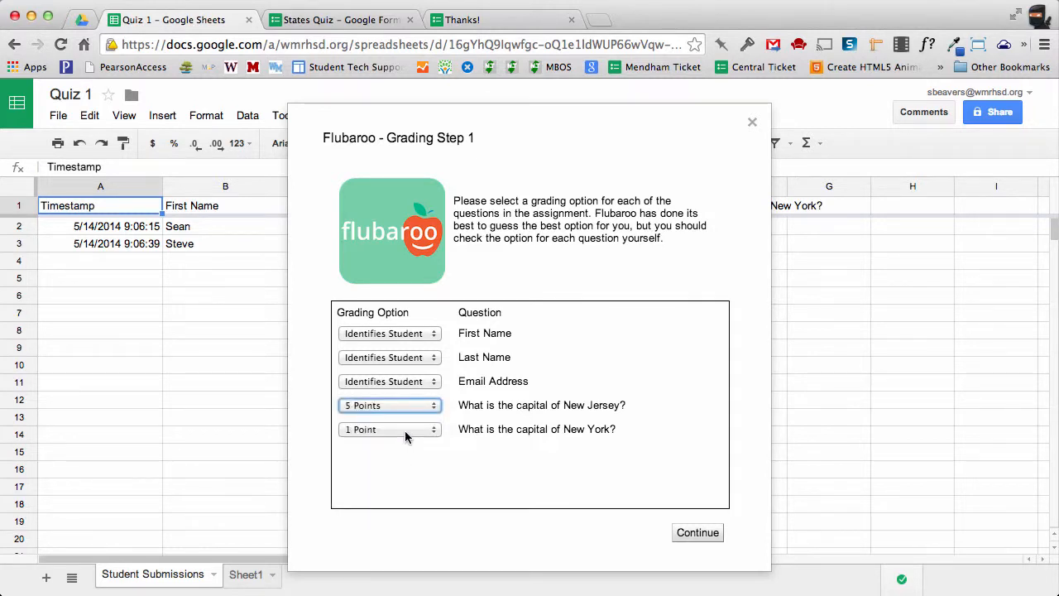
pyautogui.click(389, 429)
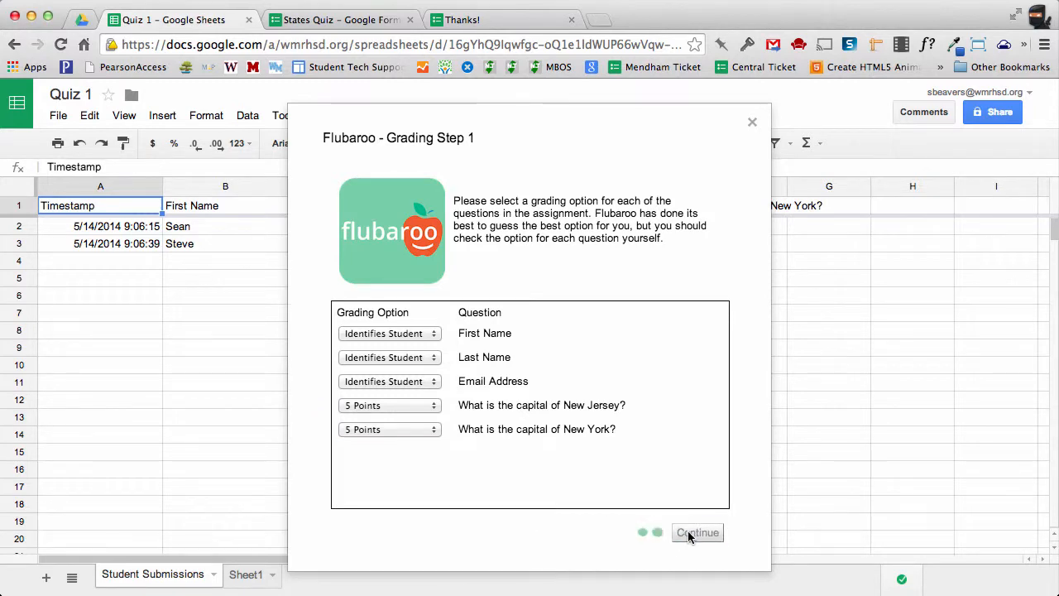
pyautogui.click(697, 533)
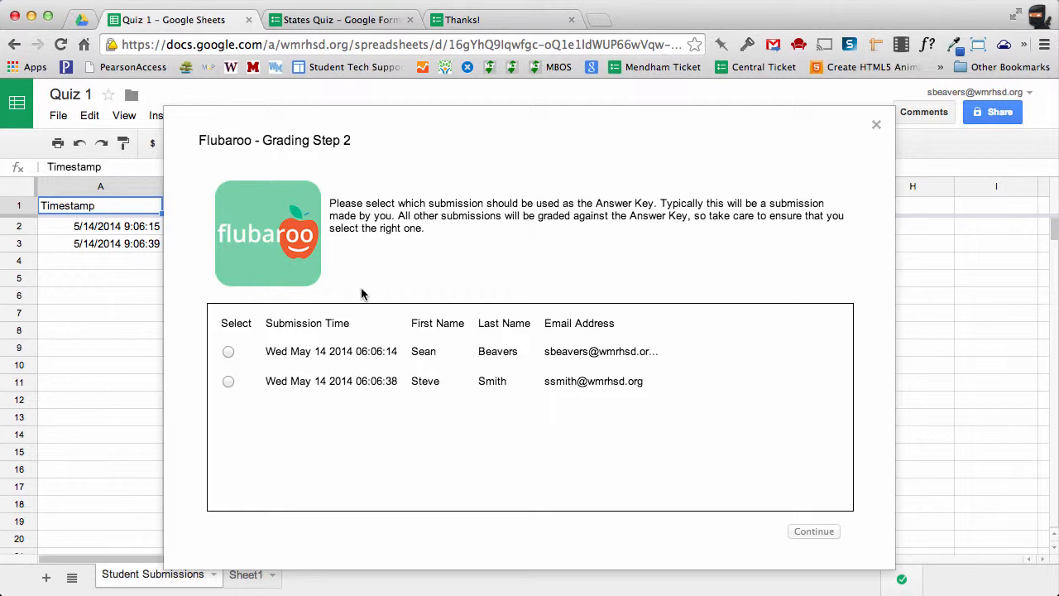
pyautogui.moveTo(229, 351)
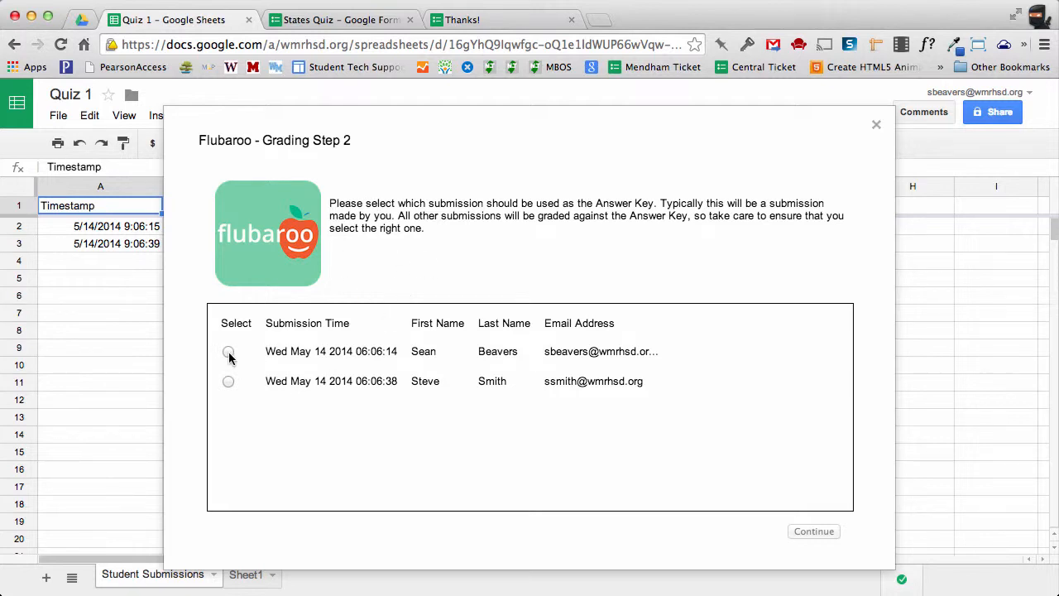
pyautogui.click(228, 351)
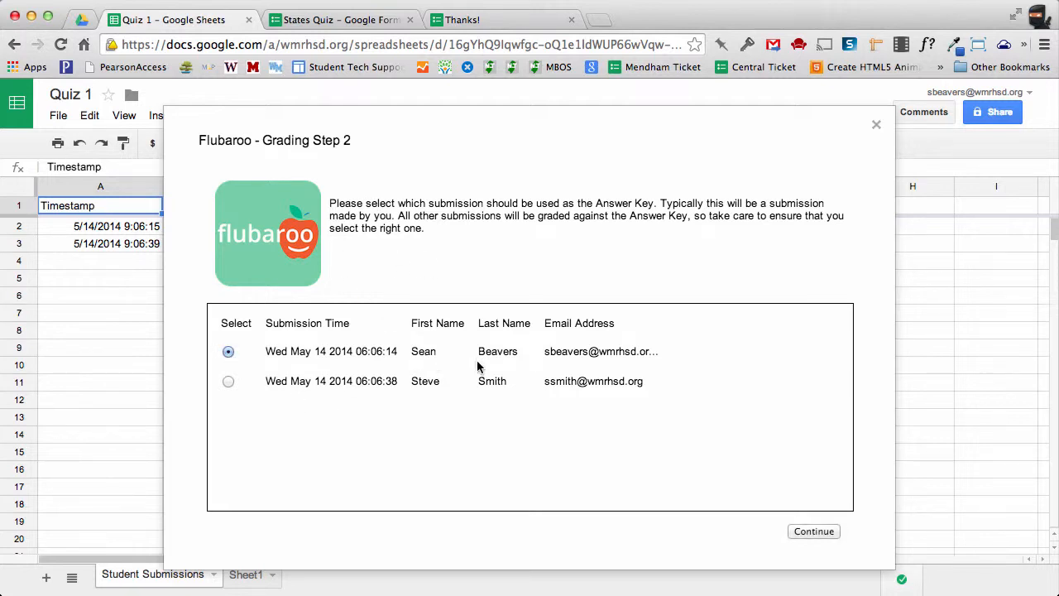
pyautogui.moveTo(753, 461)
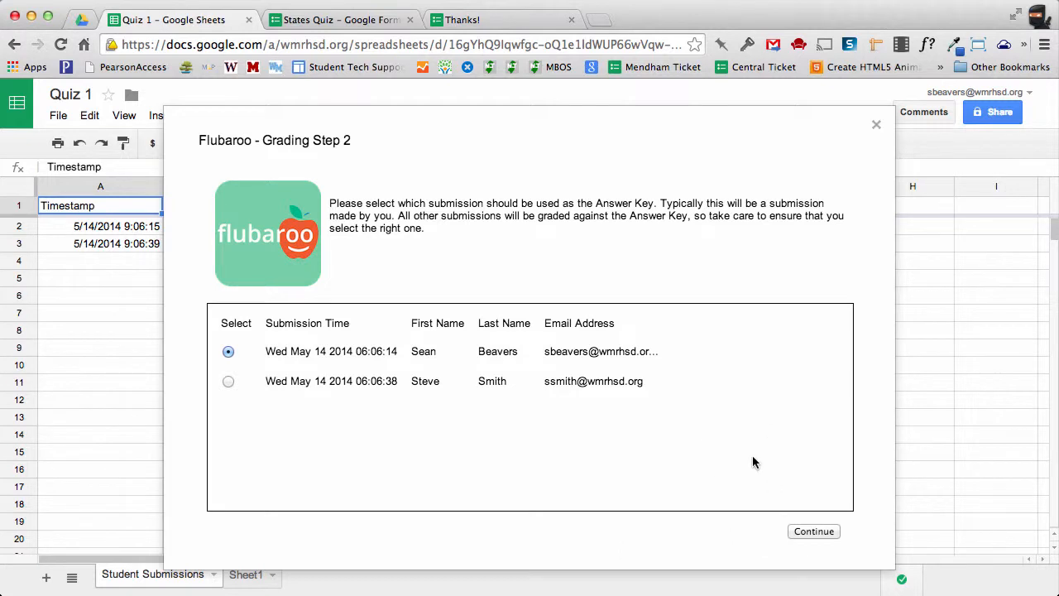
pyautogui.click(815, 531)
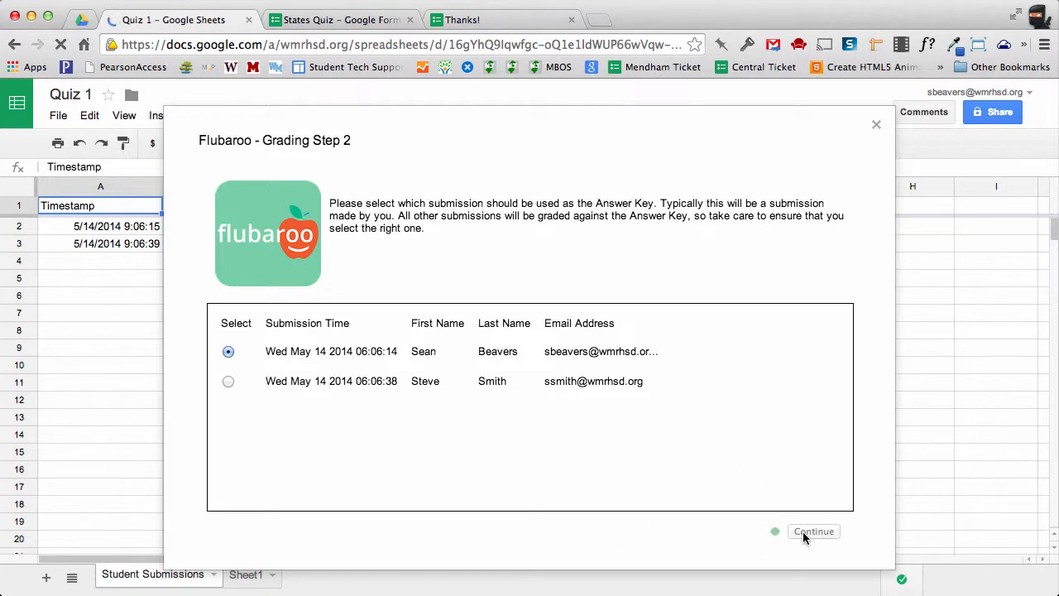
pyautogui.click(815, 531)
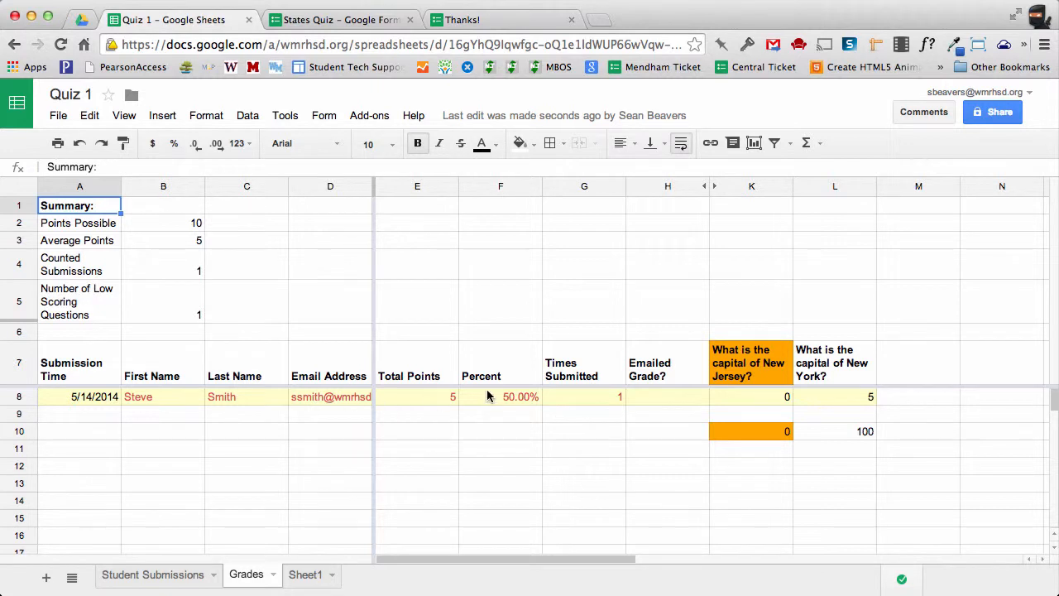
pyautogui.moveTo(513, 411)
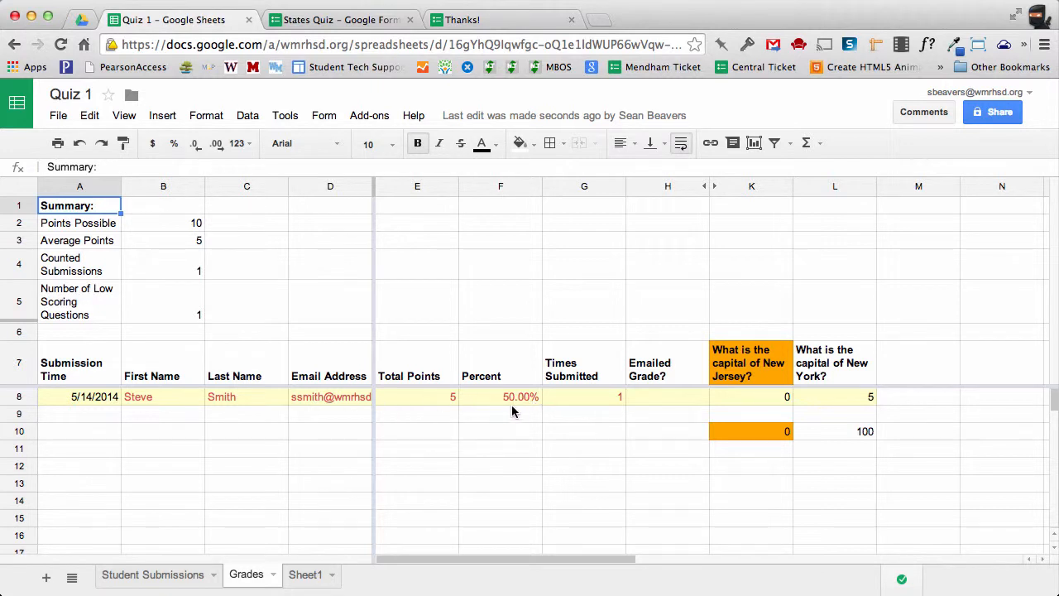
pyautogui.moveTo(529, 429)
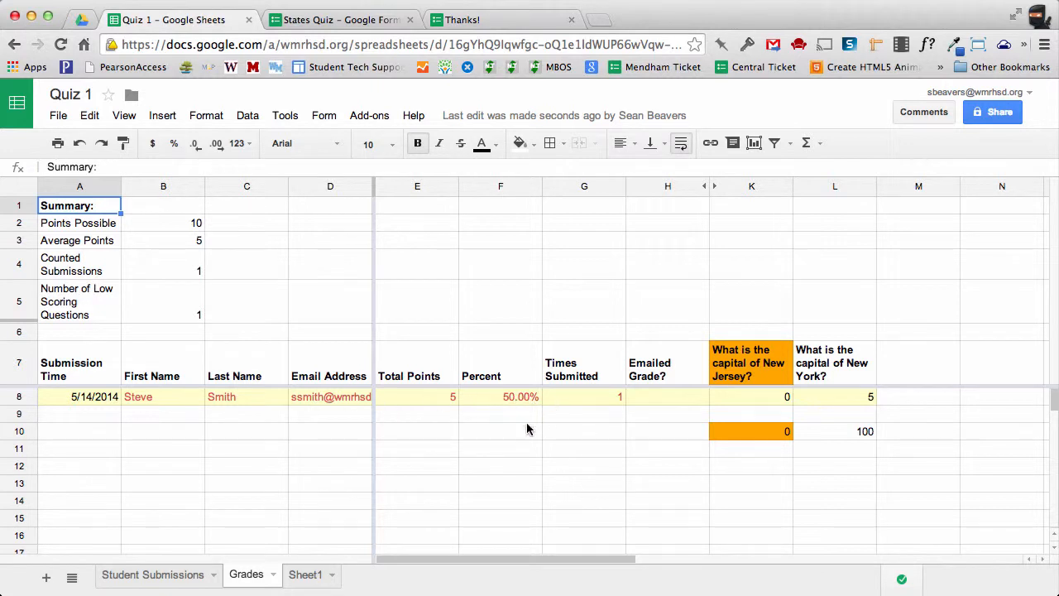
pyautogui.moveTo(370, 116)
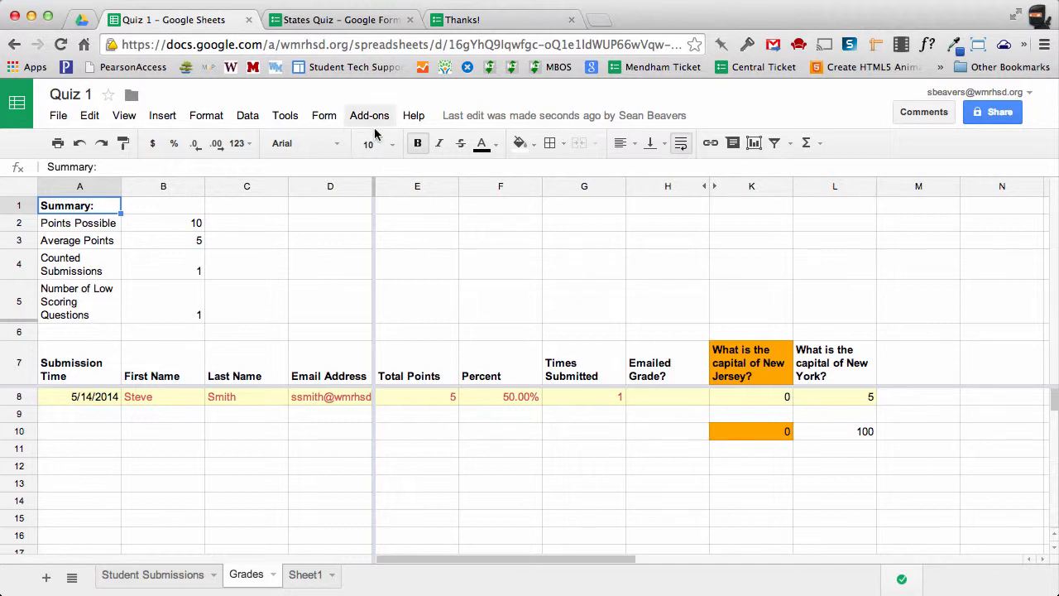
pyautogui.click(369, 116)
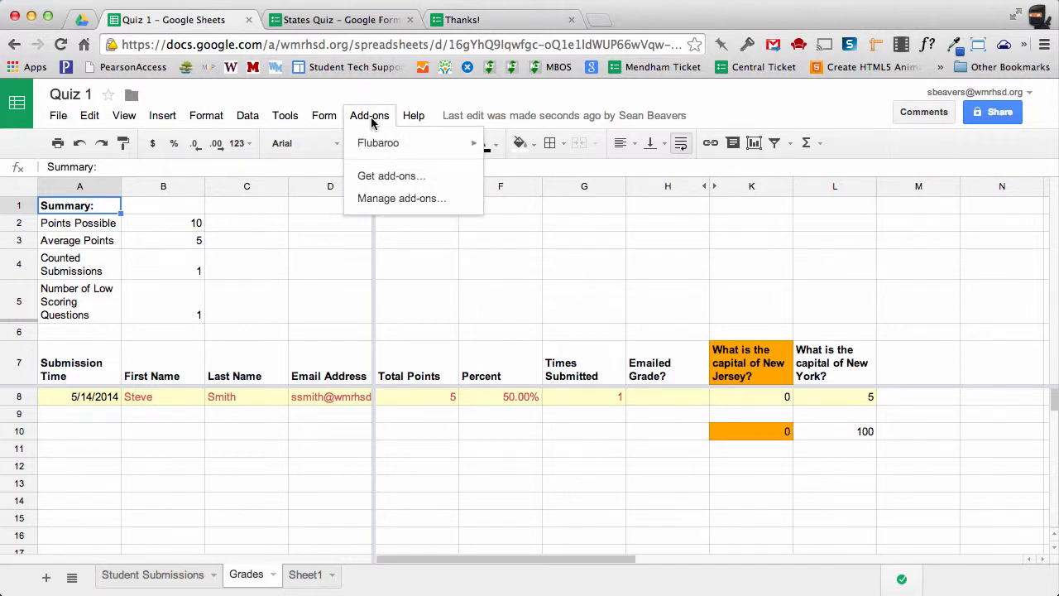
pyautogui.moveTo(378, 142)
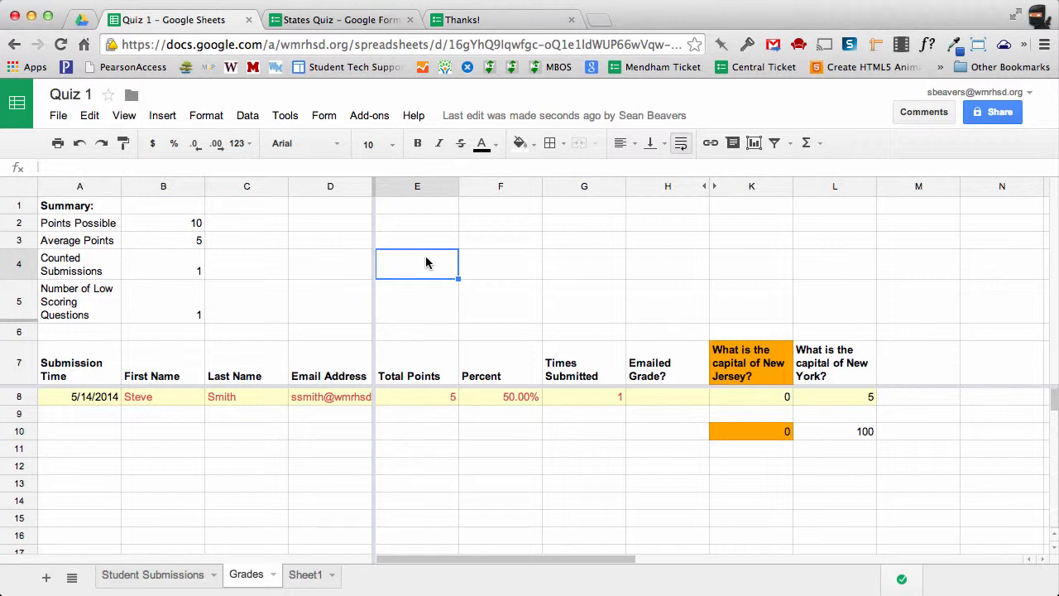
pyautogui.moveTo(509, 275)
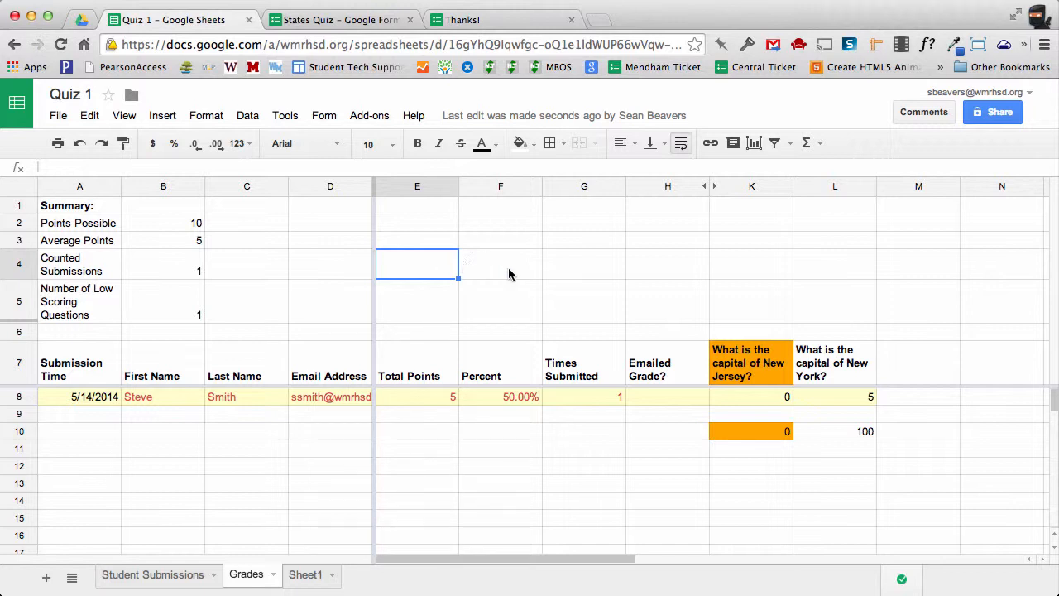